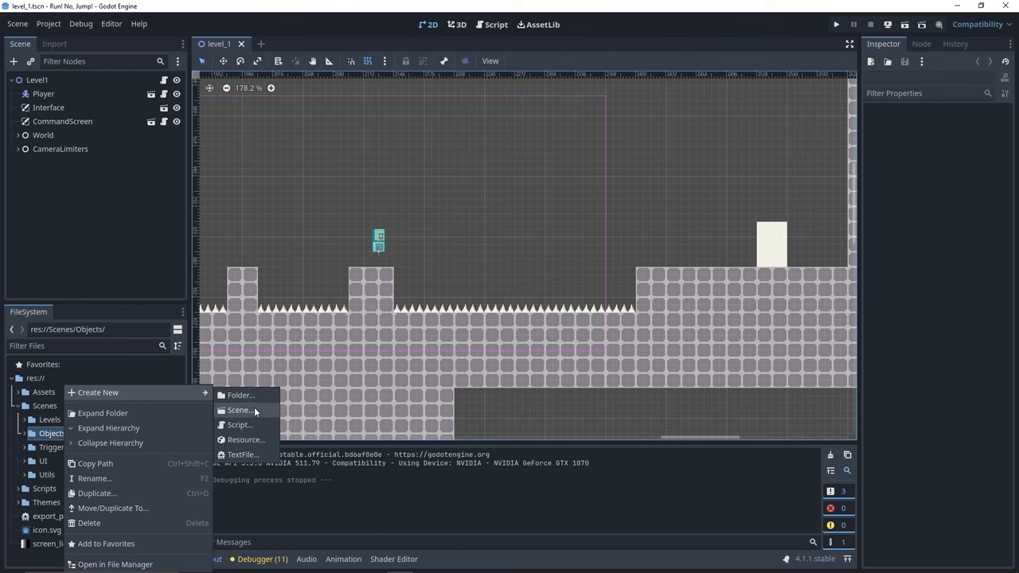
# Create a moving_platform scene in Objects with an AnimatableBody2D root
pyautogui.click(241, 409)
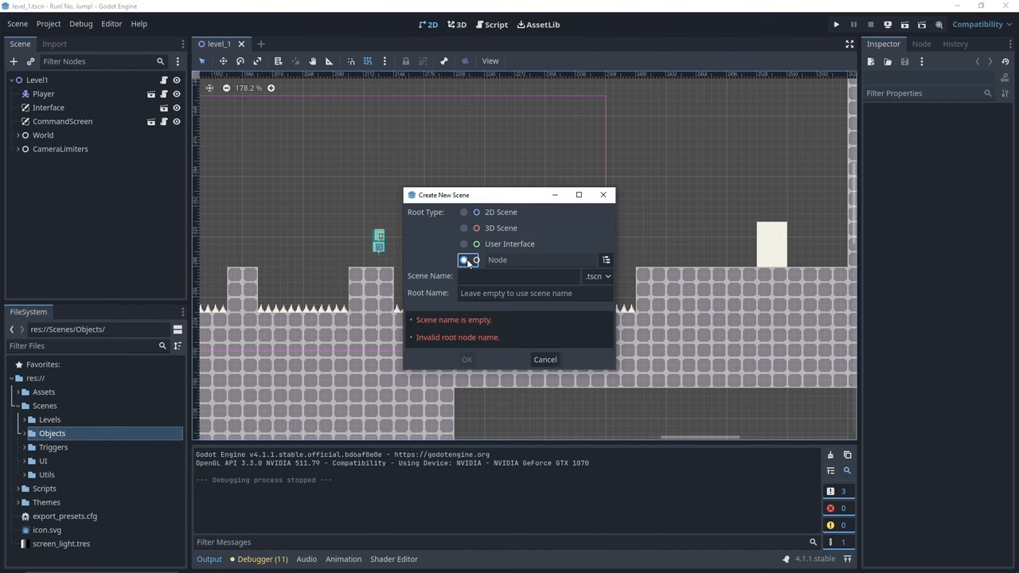
pyautogui.click(465, 259)
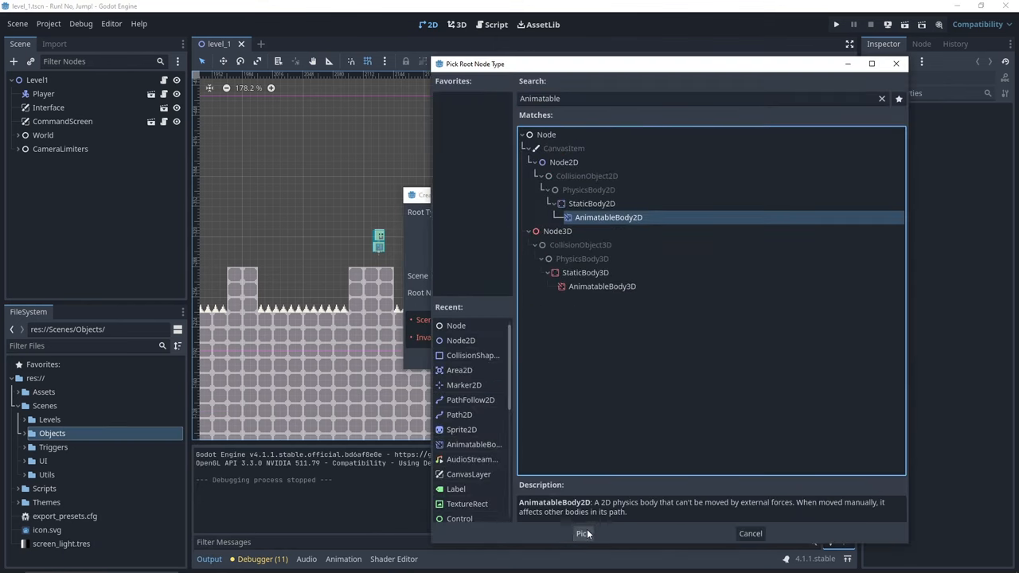
pyautogui.click(583, 533)
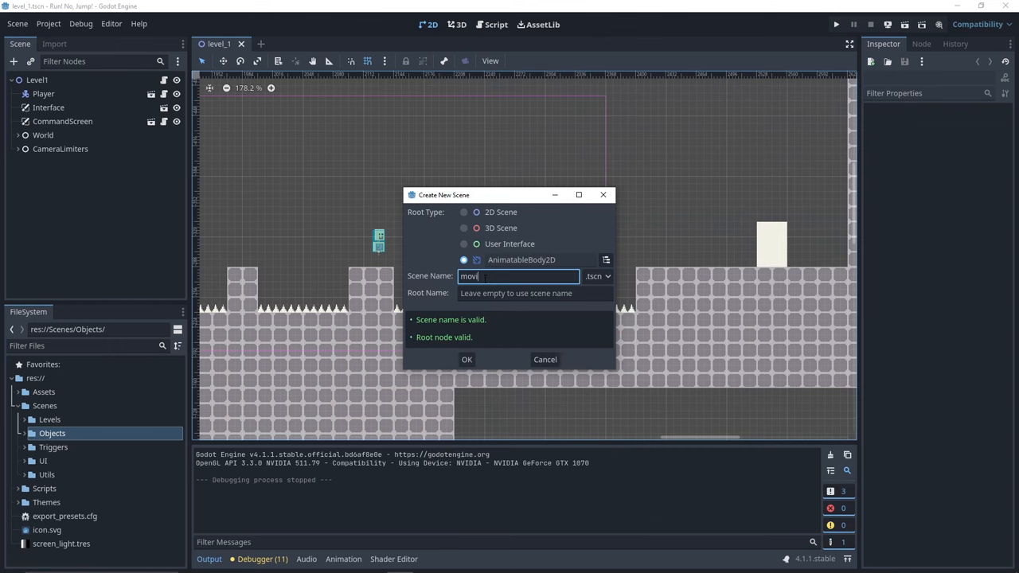
pyautogui.click(467, 359)
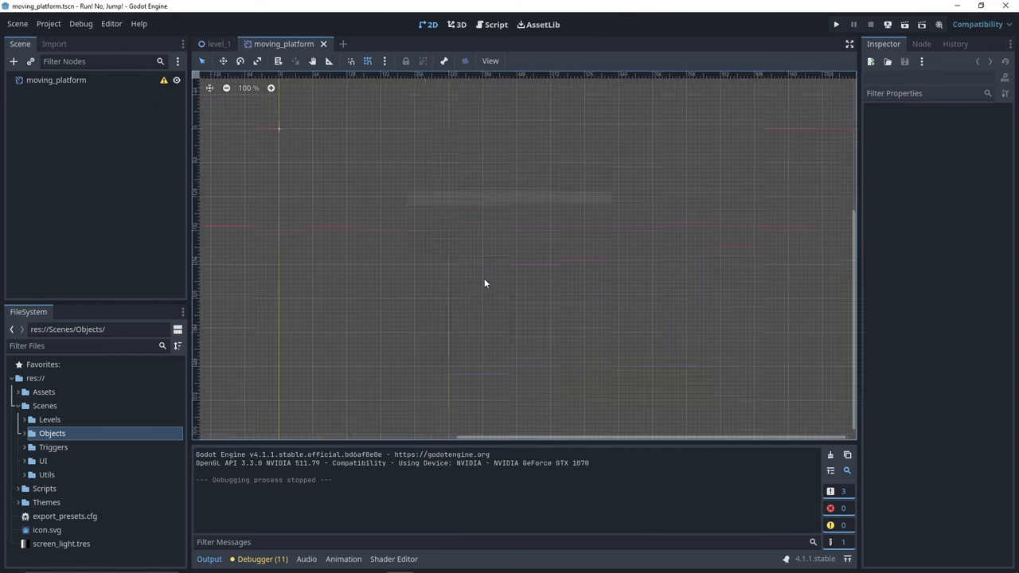
# Add a Sprite2D using Moving_Platform.png and a CollisionShape2D to the platform root
pyautogui.click(13, 61)
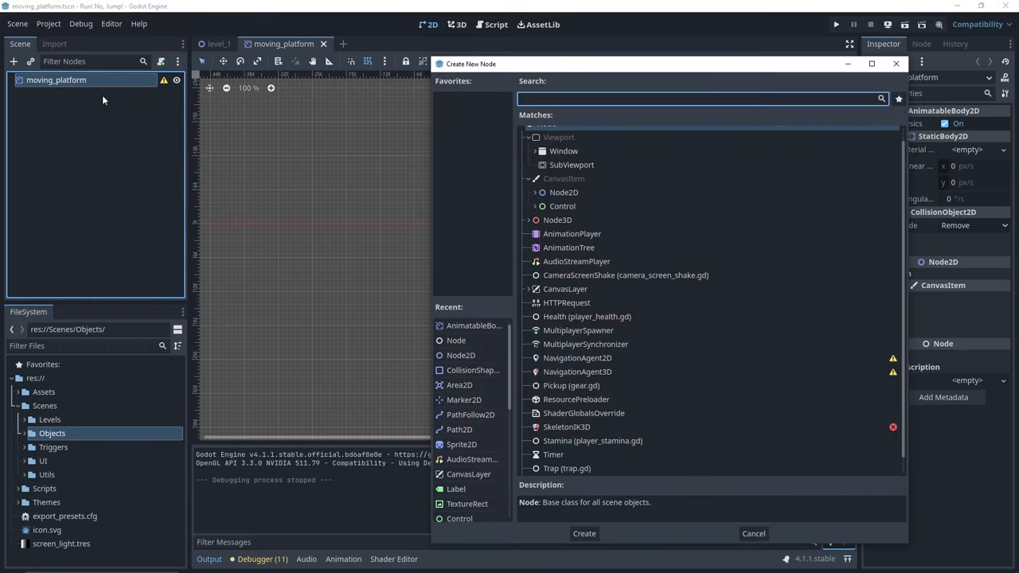
pyautogui.click(583, 533)
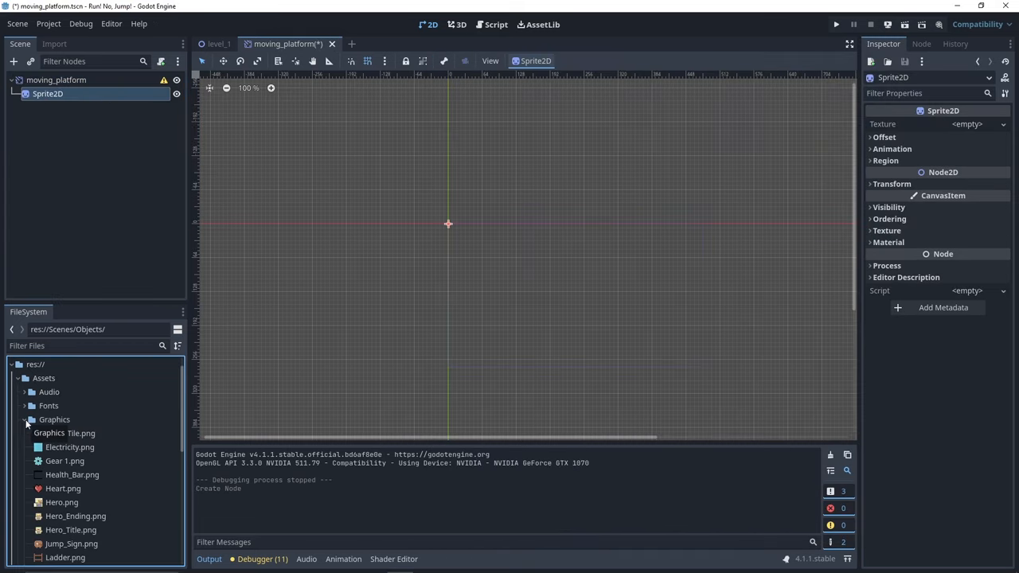
pyautogui.click(83, 495)
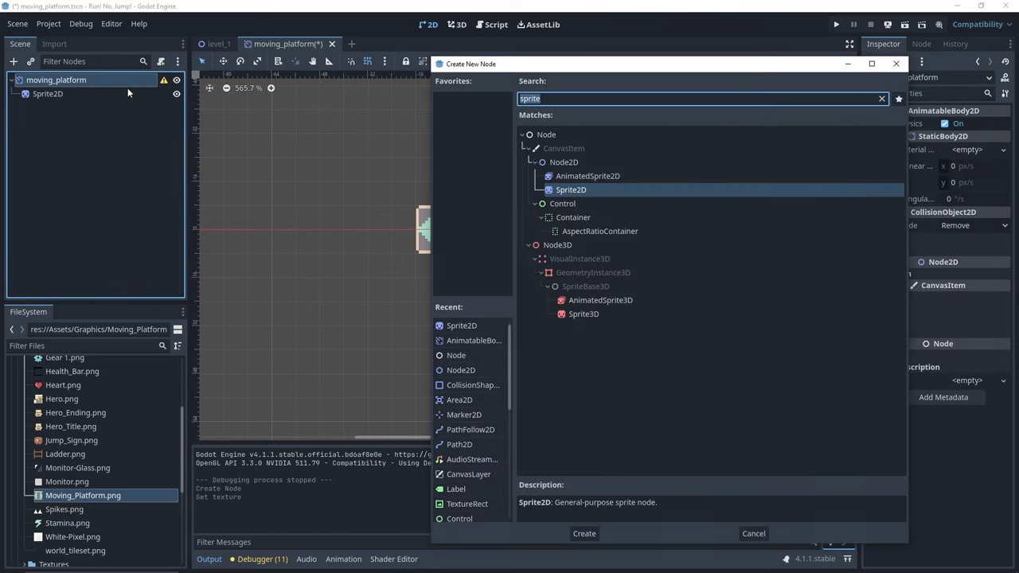
pyautogui.click(583, 533)
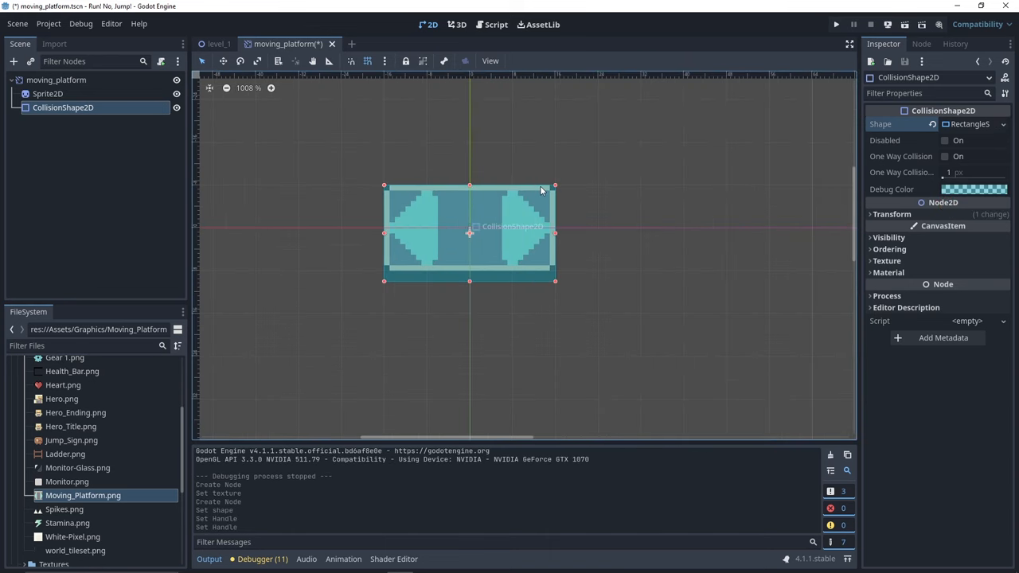
# Add LeftSensor and RightSensor Area2D nodes with collision shapes at the platform's ends
pyautogui.rightClick(56, 80)
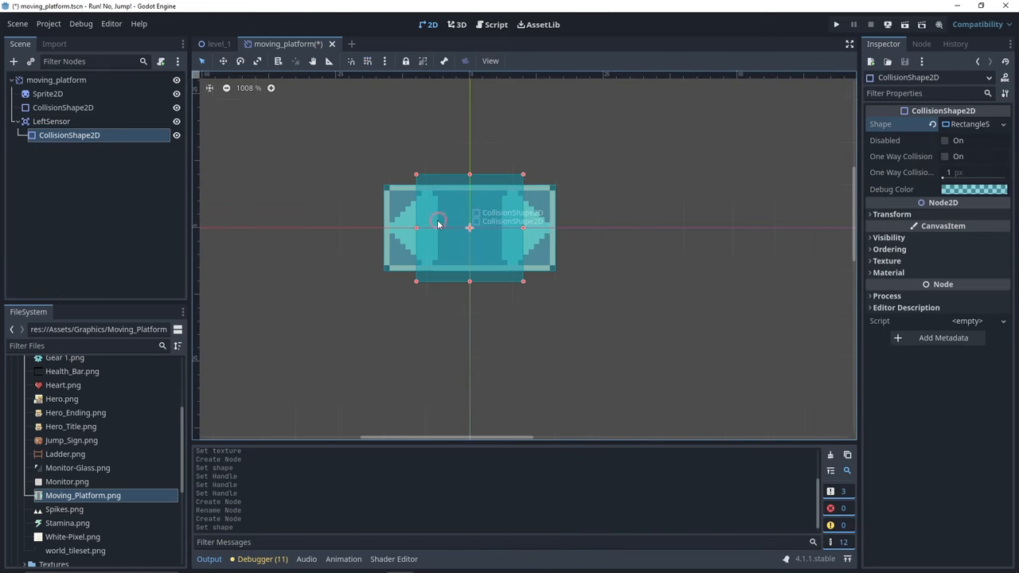
pyautogui.click(51, 121)
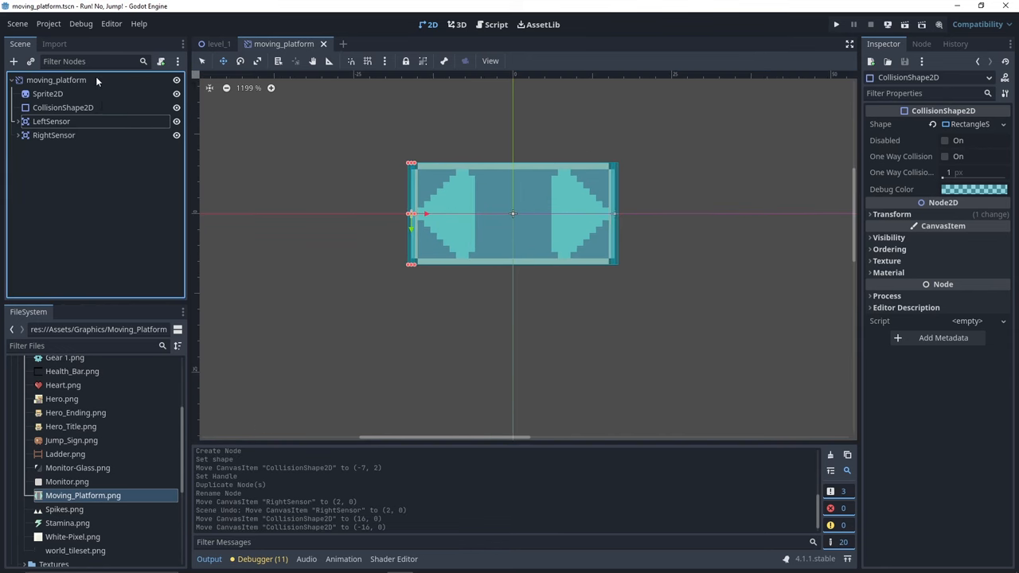
# Attach moving_platform.gd exporting move_speed 0.5 and setting move_direction to Vector2.LEFT
pyautogui.rightClick(56, 79)
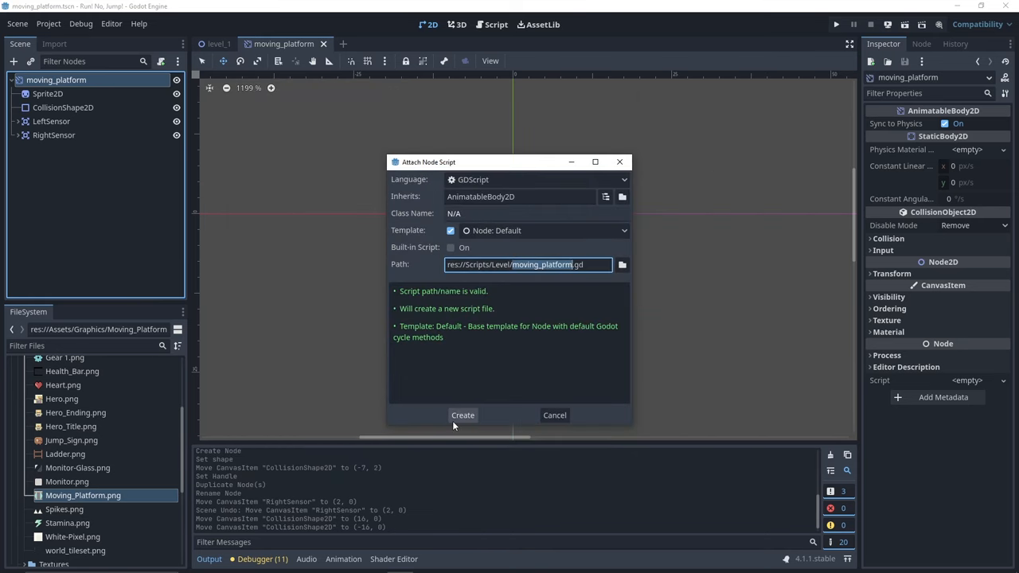
pyautogui.click(462, 414)
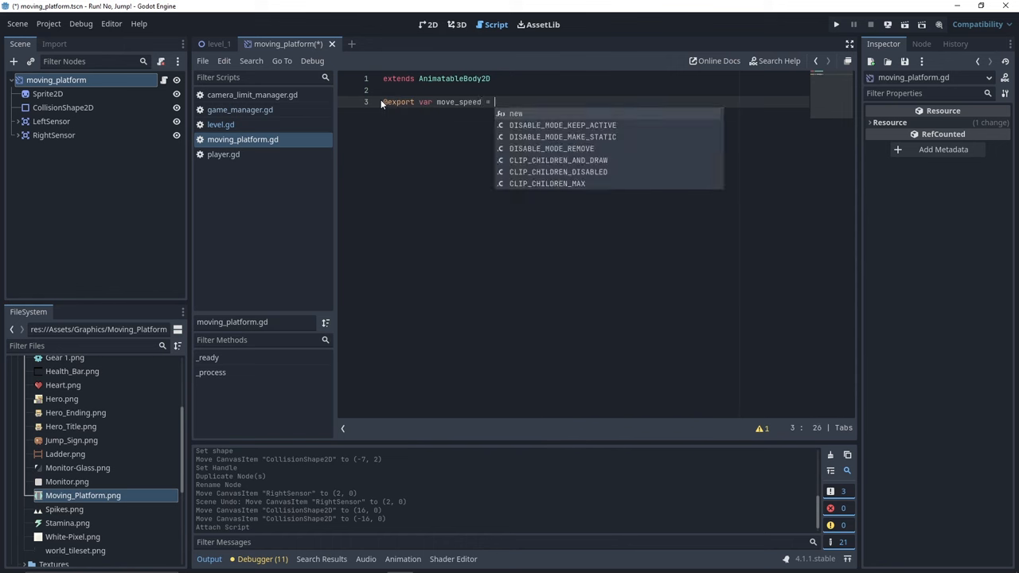
pyautogui.write('0.5')
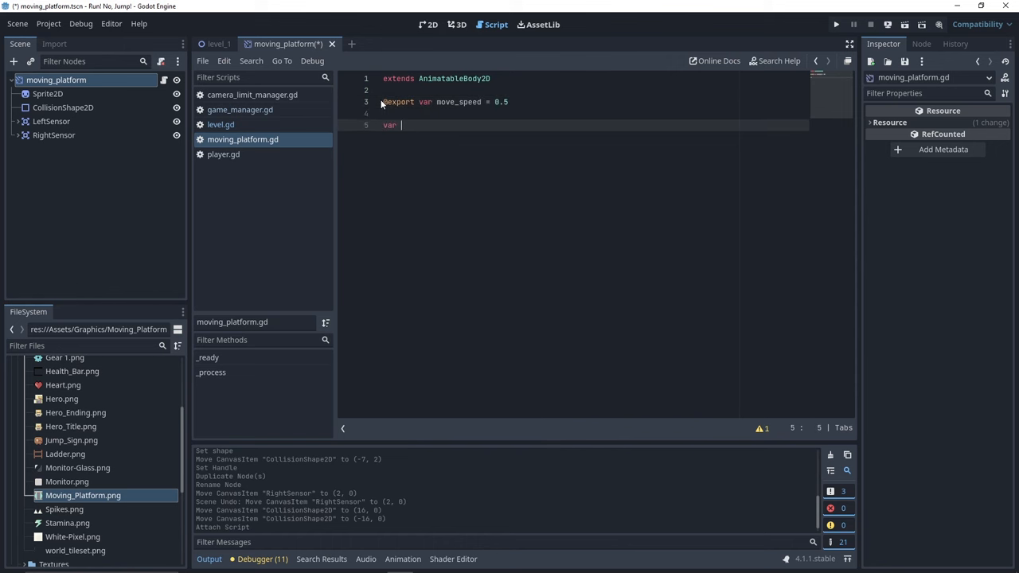
pyautogui.write('move_direction =')
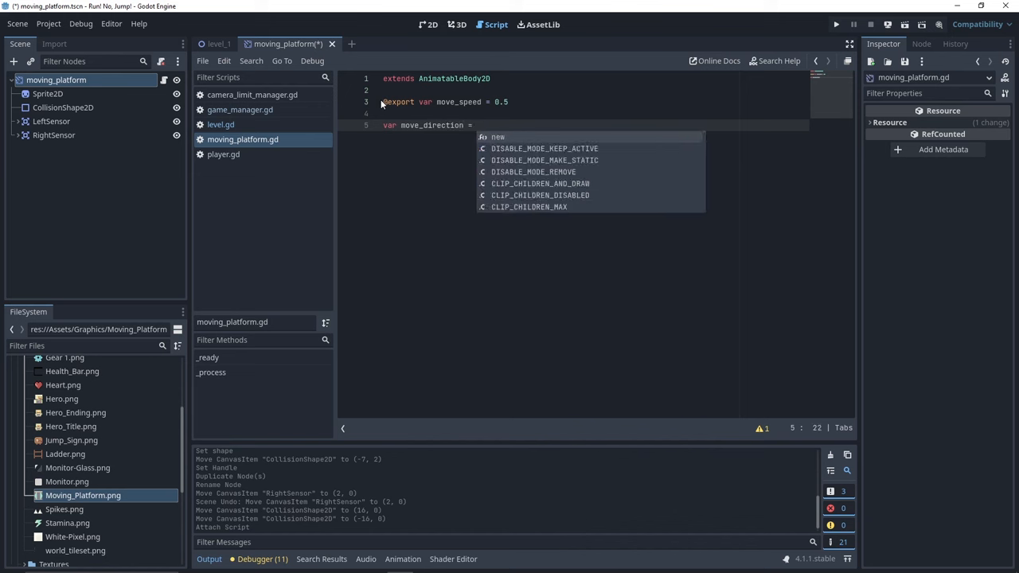
pyautogui.write('Vector2.LEFT')
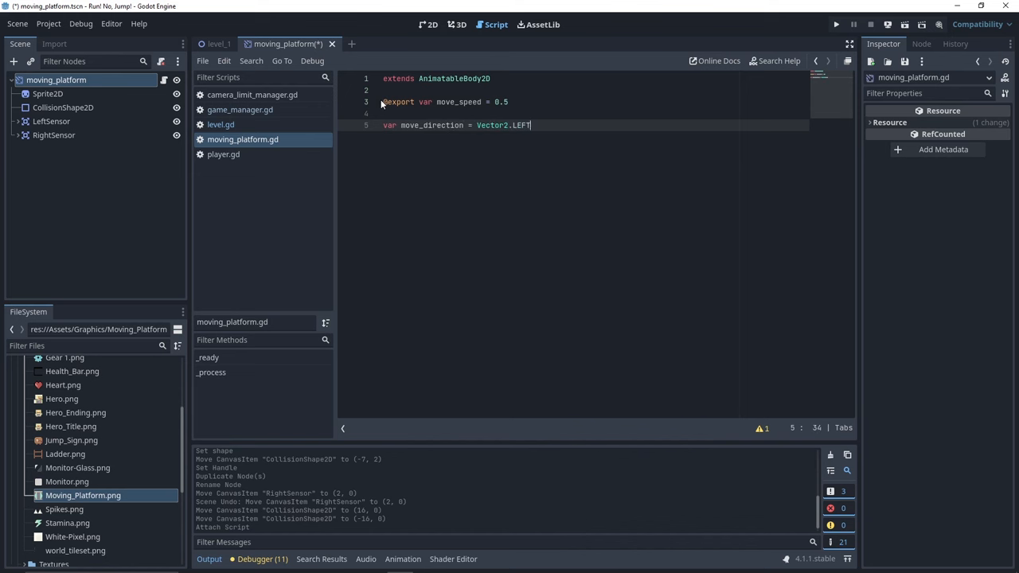
# Write _physics_process calling move_and_collide with move_direction times move_speed
pyautogui.write('func physics_process(delta):')
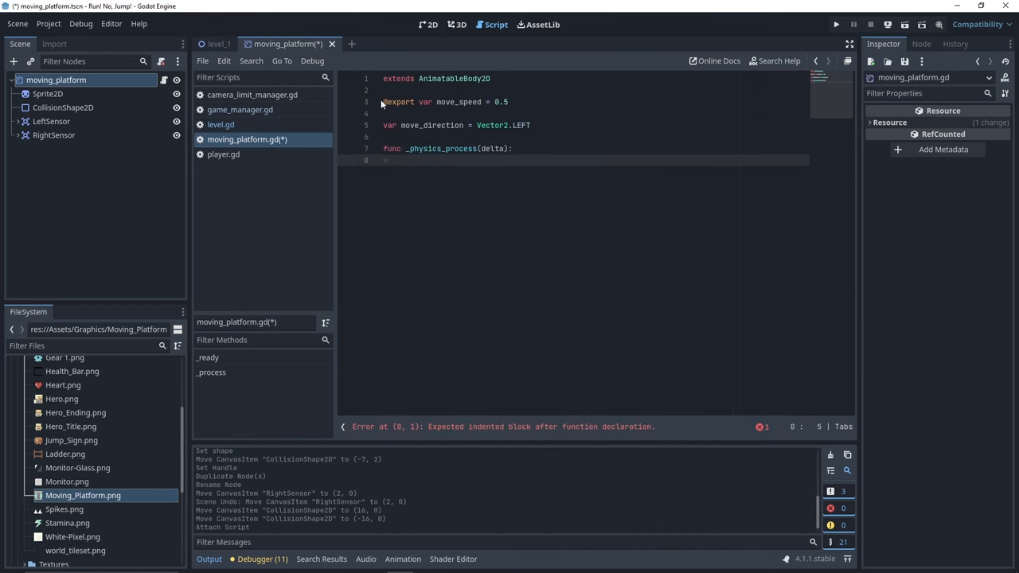
pyautogui.write('move_and_collide(')
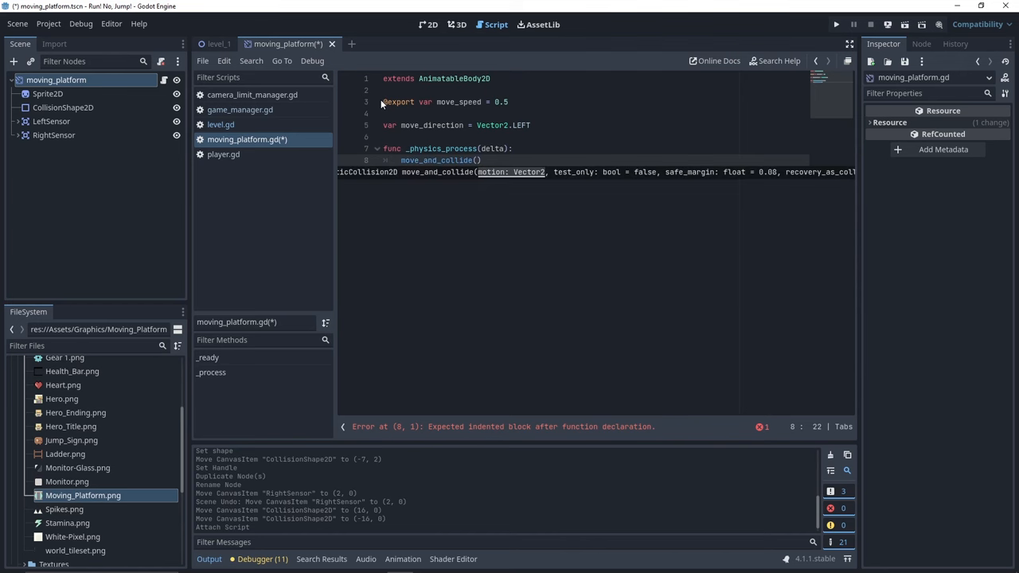
pyautogui.write('move_direction * move')
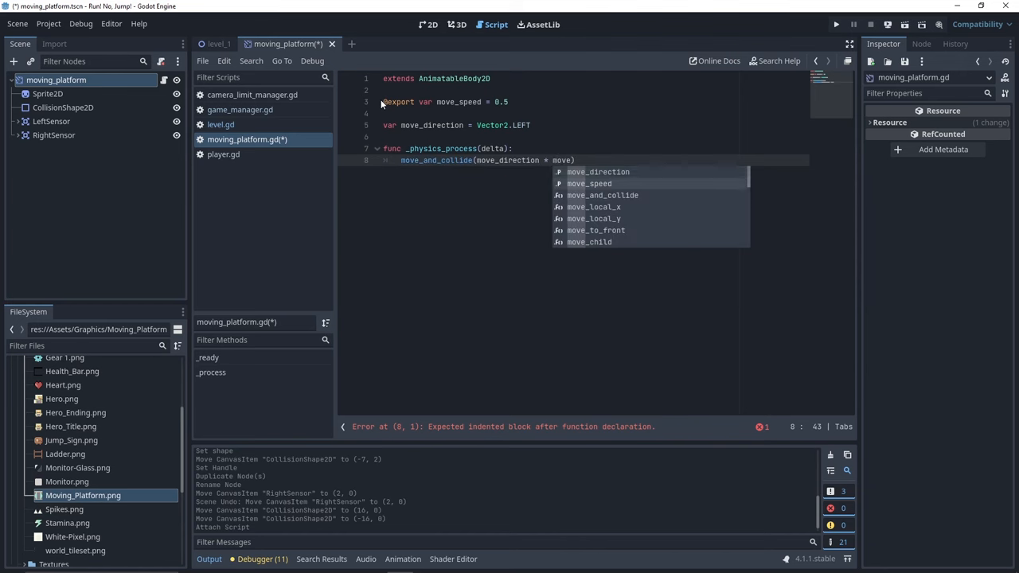
# Connect the sensors' body_entered signals to new handlers in moving_platform.gd
pyautogui.click(431, 24)
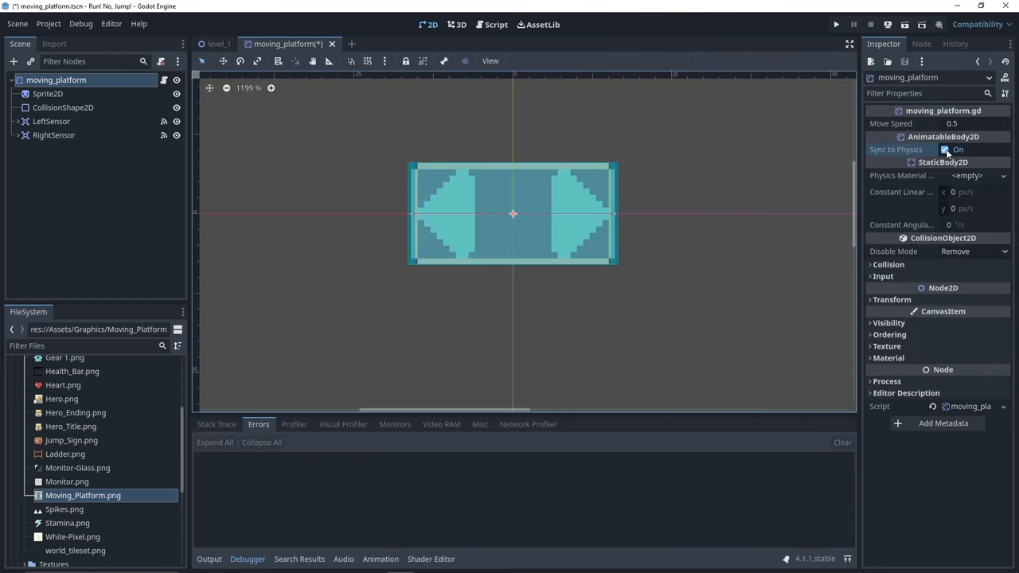
pyautogui.click(52, 120)
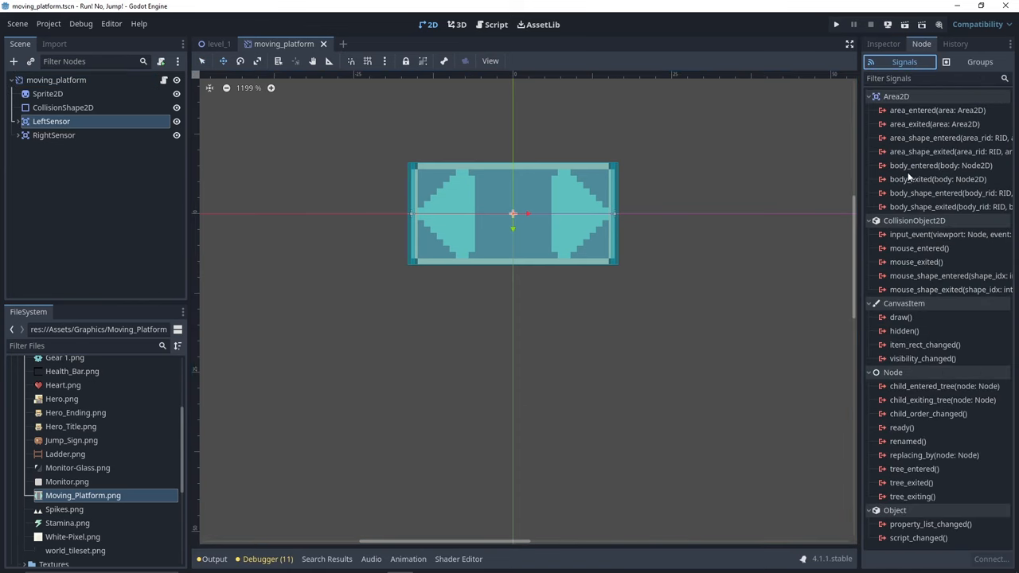
pyautogui.doubleClick(939, 165)
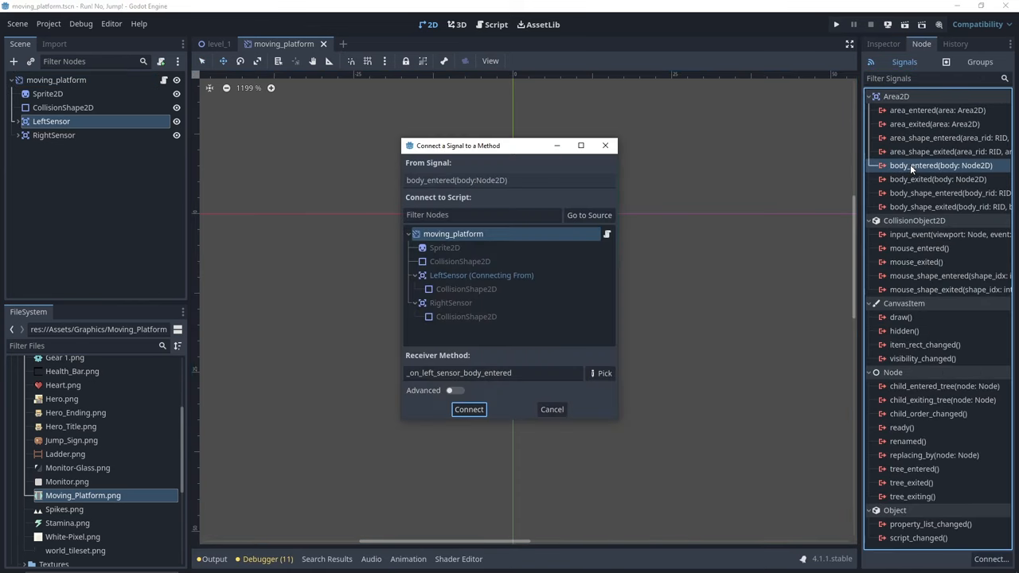
pyautogui.click(468, 409)
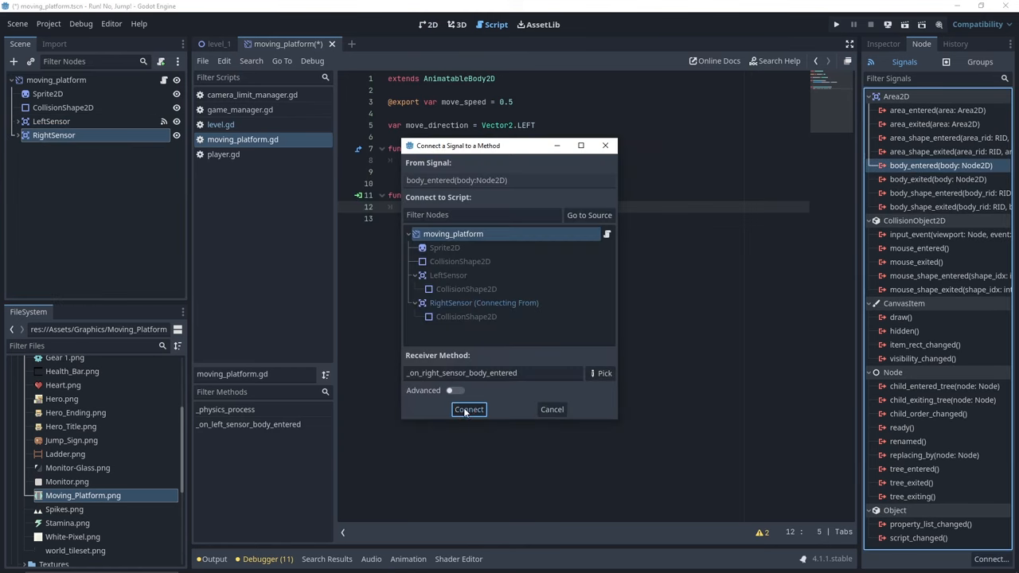
pyautogui.click(468, 409)
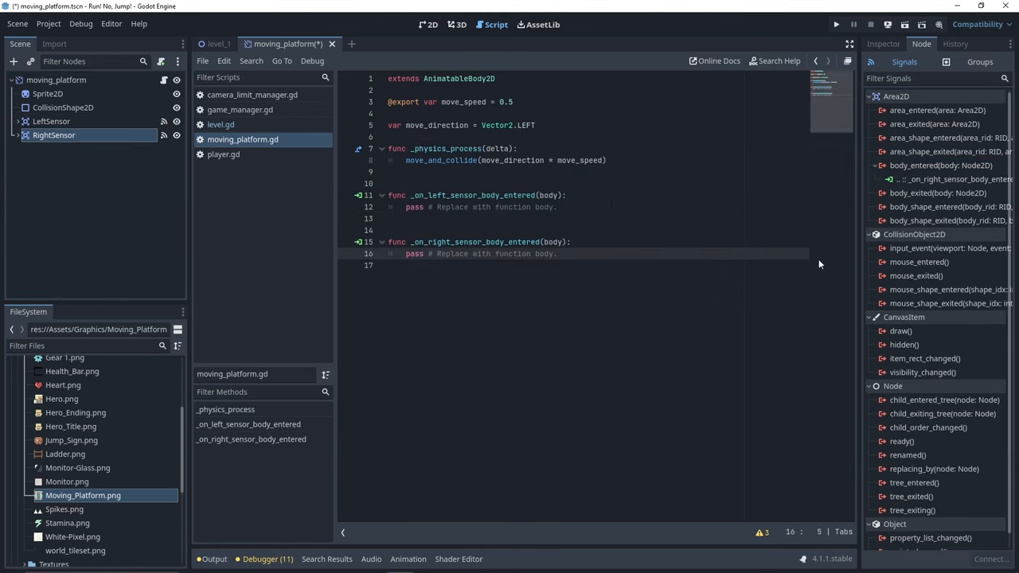
# Add GroundTileMap in level_1 to the 'ground' group
pyautogui.click(218, 44)
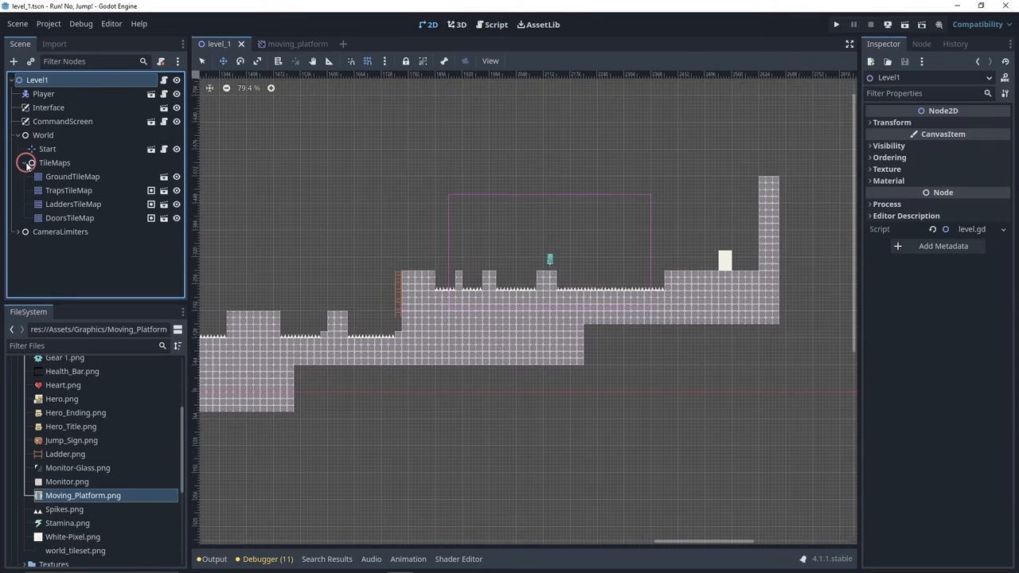
pyautogui.click(72, 176)
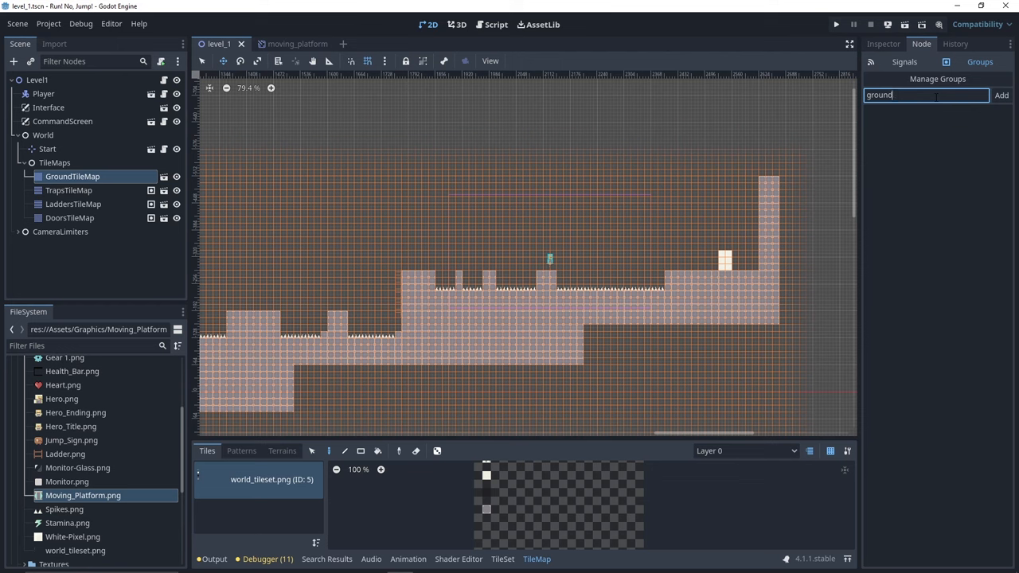
pyautogui.click(1000, 94)
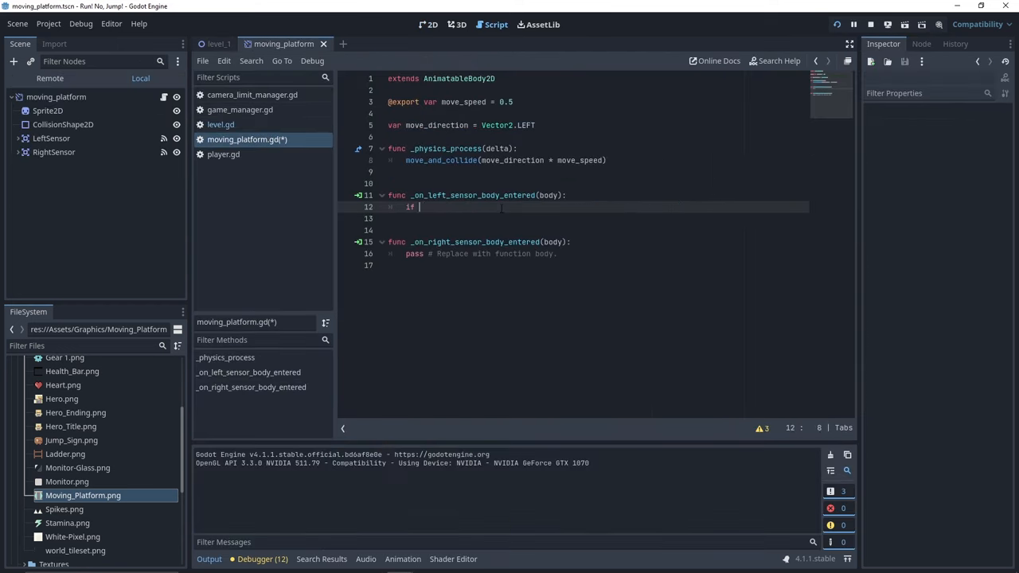
# Make the sensor handlers set move_direction to Vector2.RIGHT for 'ground' group bodies
pyautogui.write('body.is_in_group("ground')
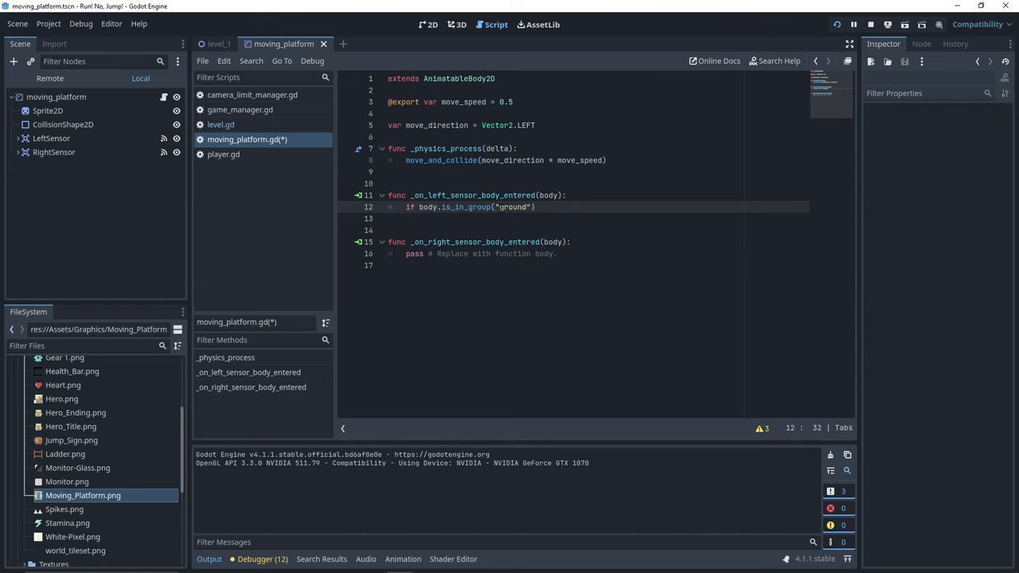
pyautogui.write('move_direction = Vector2.')
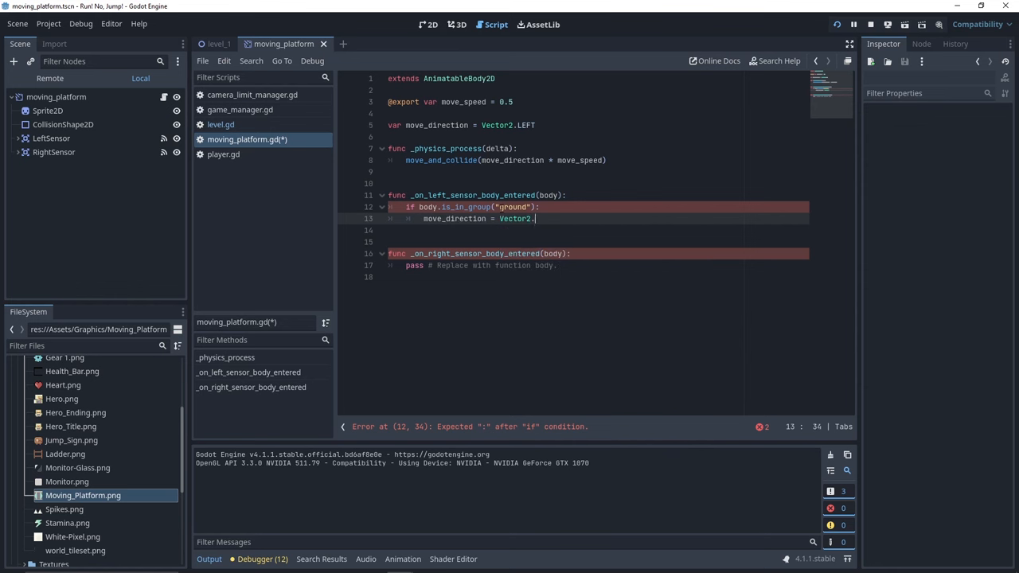
pyautogui.write('RIGHT')
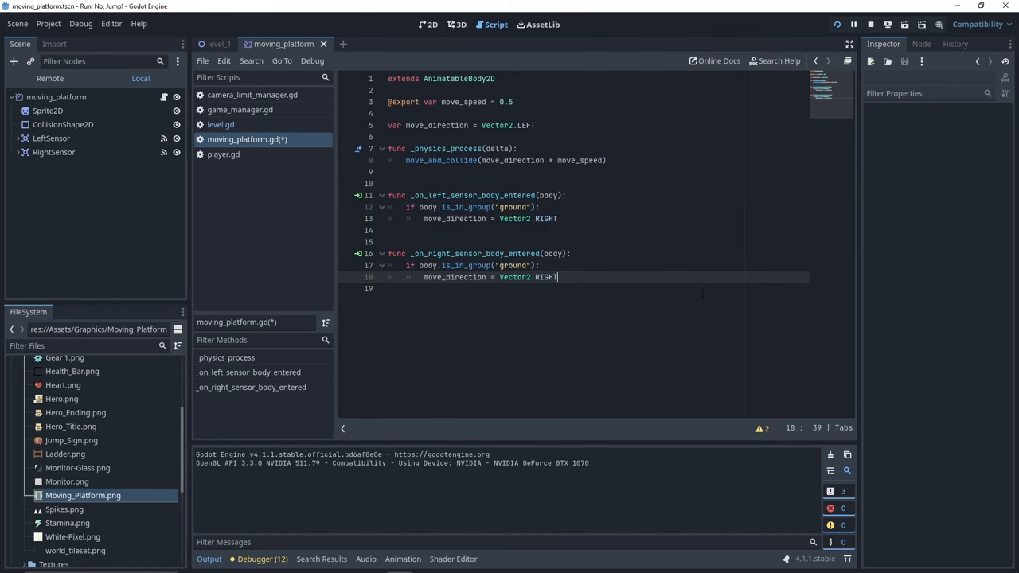
pyautogui.click(218, 44)
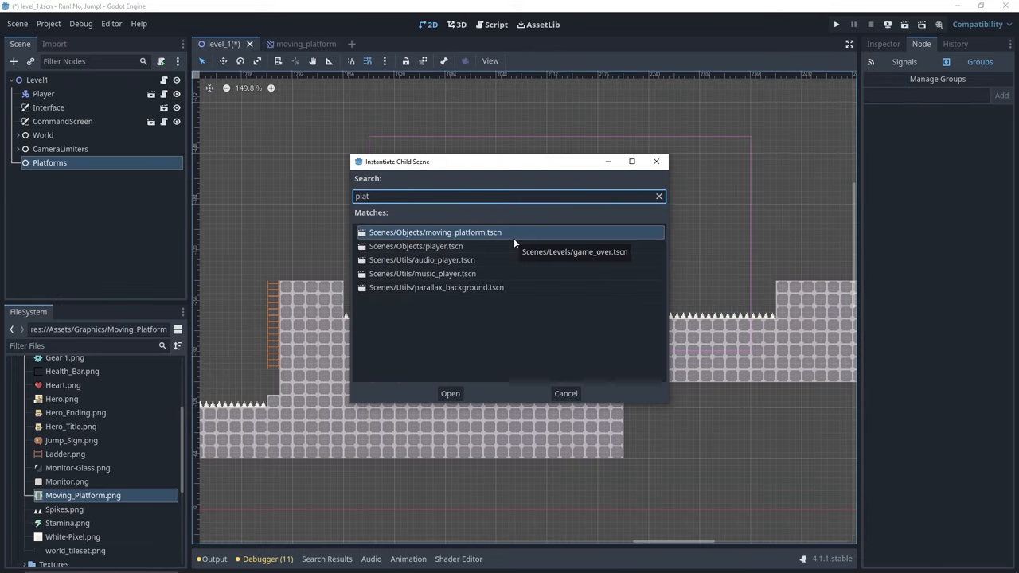
# Instantiate moving_platform.tscn under level_1's Platforms node and position it
pyautogui.click(449, 394)
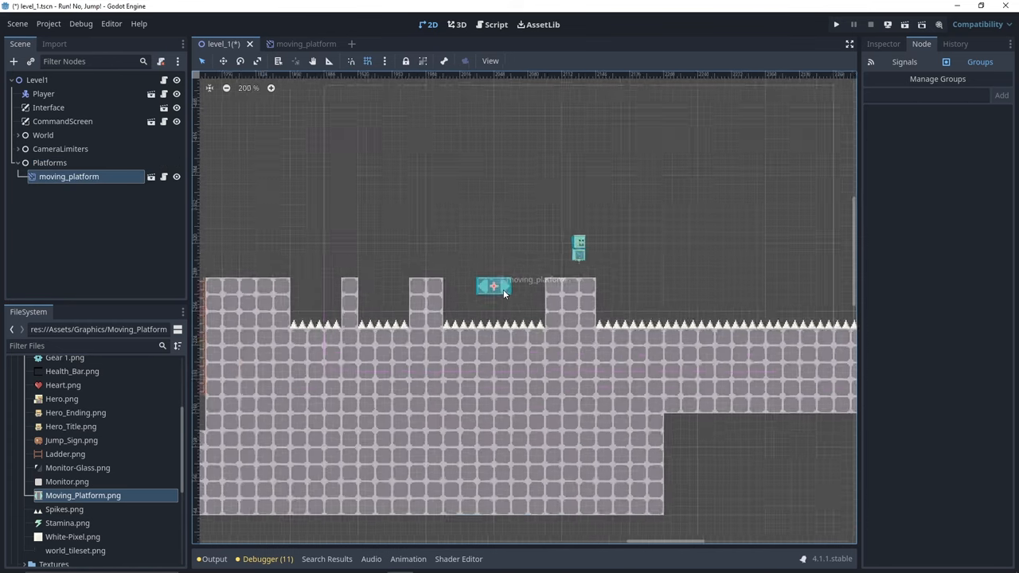
pyautogui.click(835, 24)
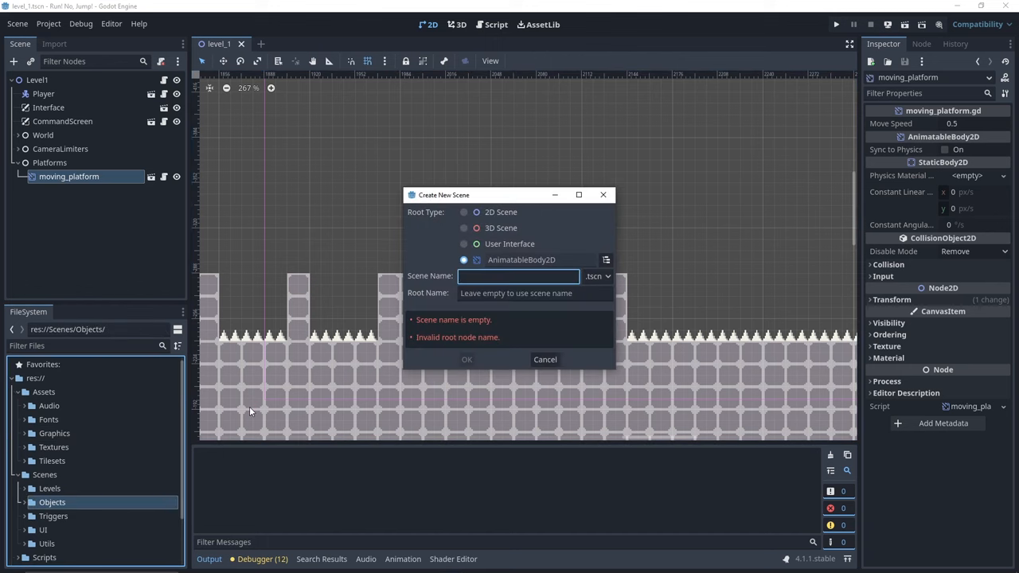
# Build path_follow_platform with a Moving_Platform.png Sprite2D and a CollisionShape2D
pyautogui.write('path')
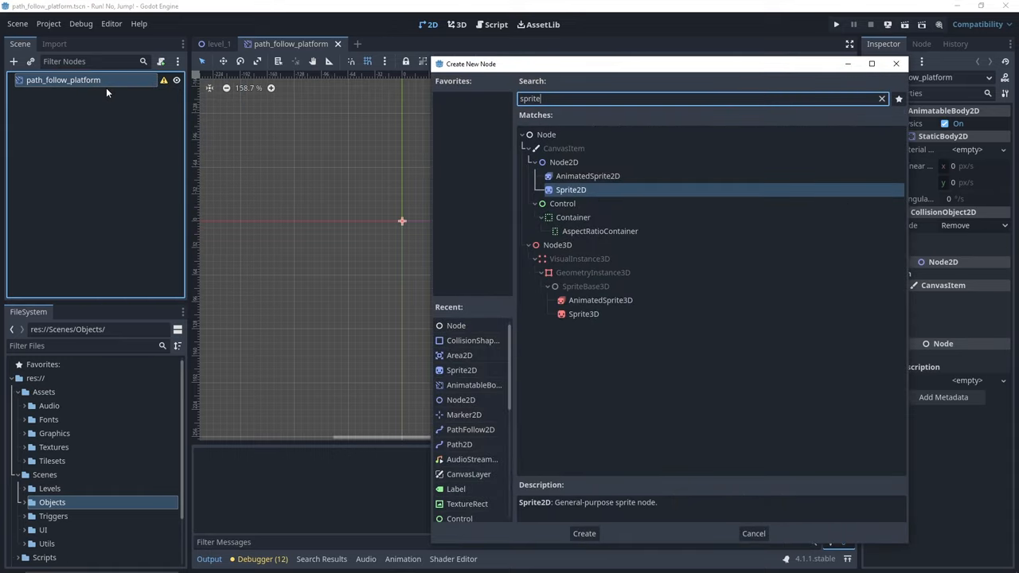
pyautogui.click(583, 533)
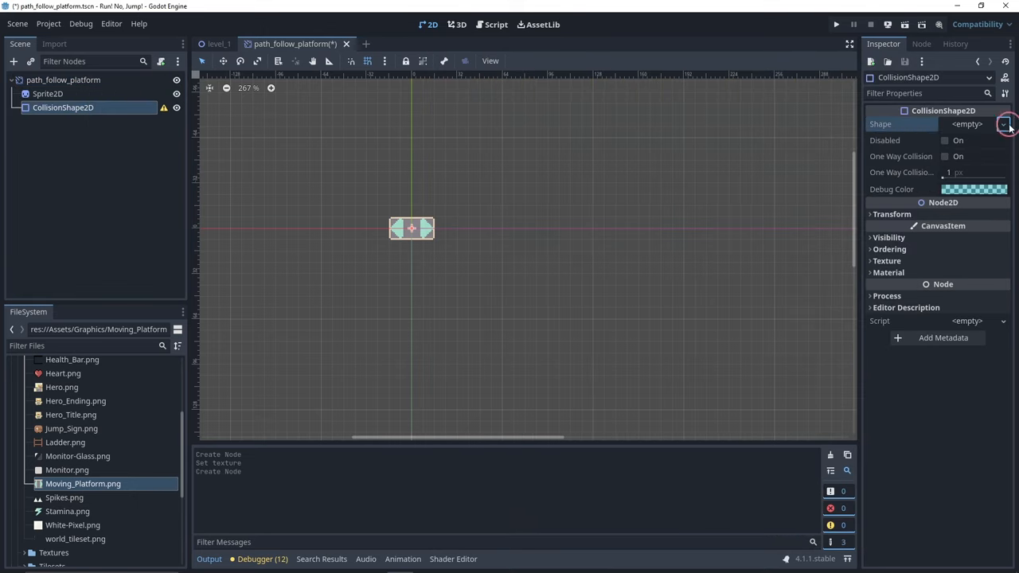
pyautogui.click(1004, 123)
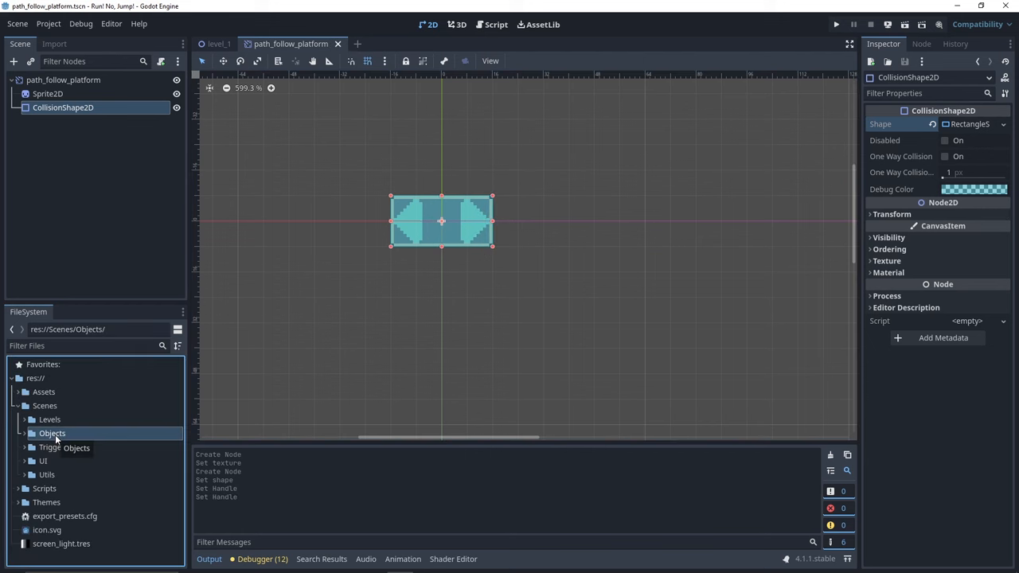
# Create a platform_path scene in Objects with a Path2D root
pyautogui.rightClick(52, 433)
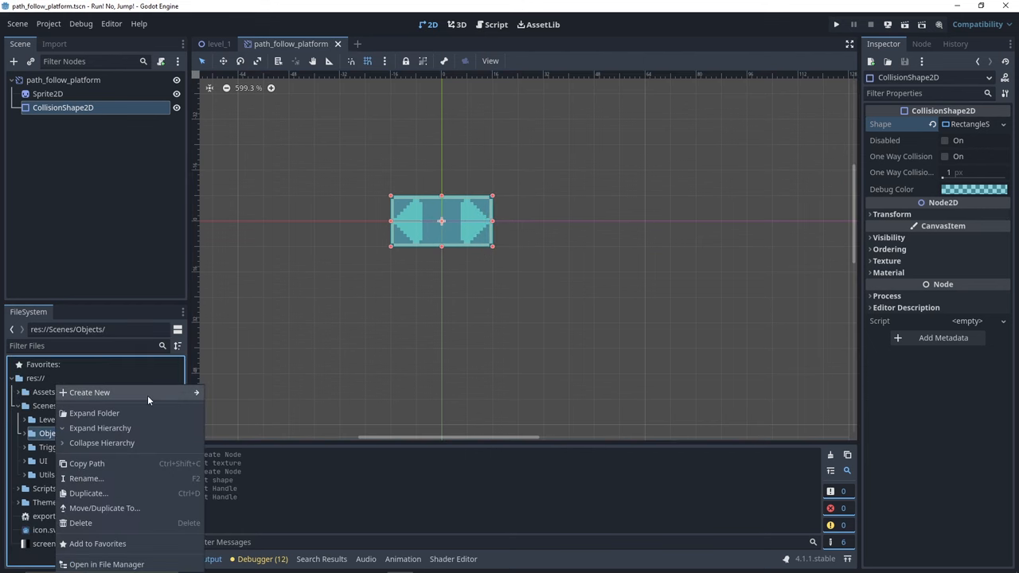
pyautogui.click(89, 392)
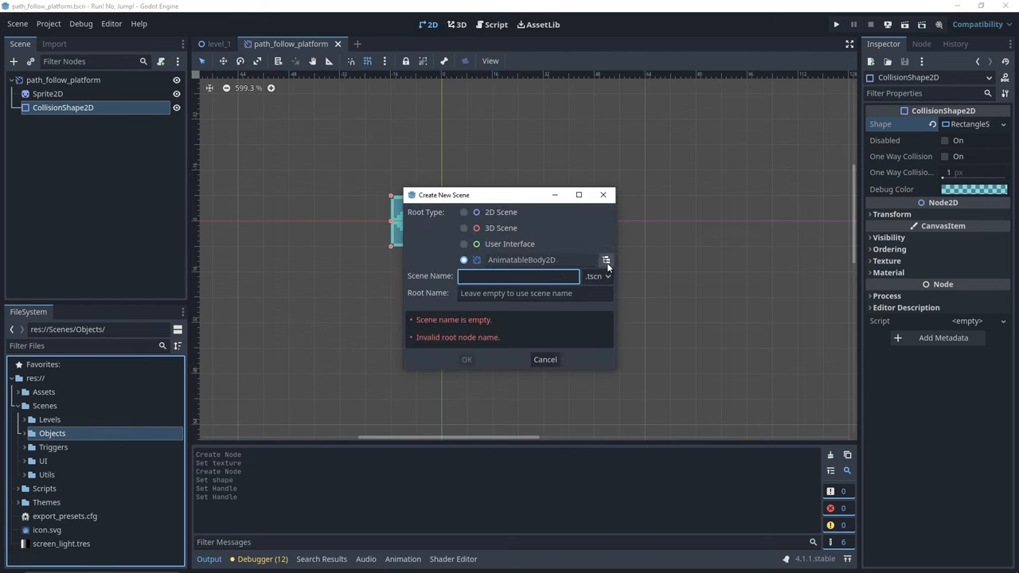
pyautogui.click(605, 260)
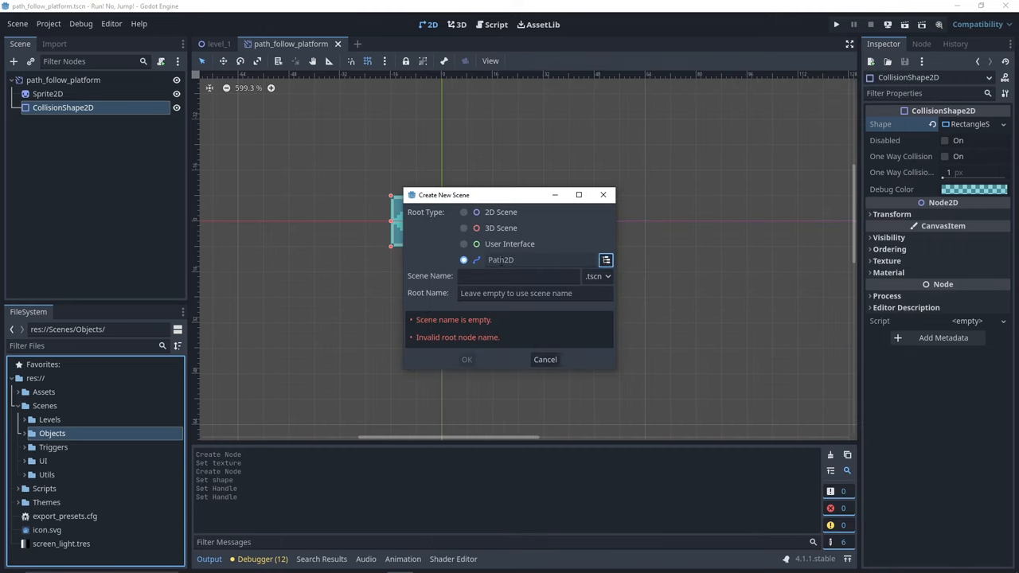
pyautogui.write('platform_path')
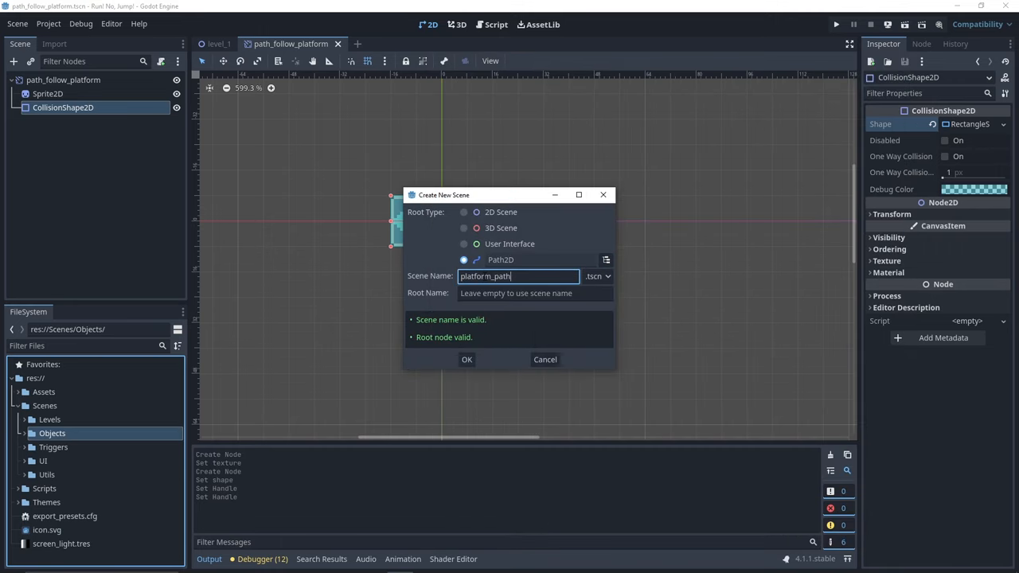
pyautogui.click(467, 359)
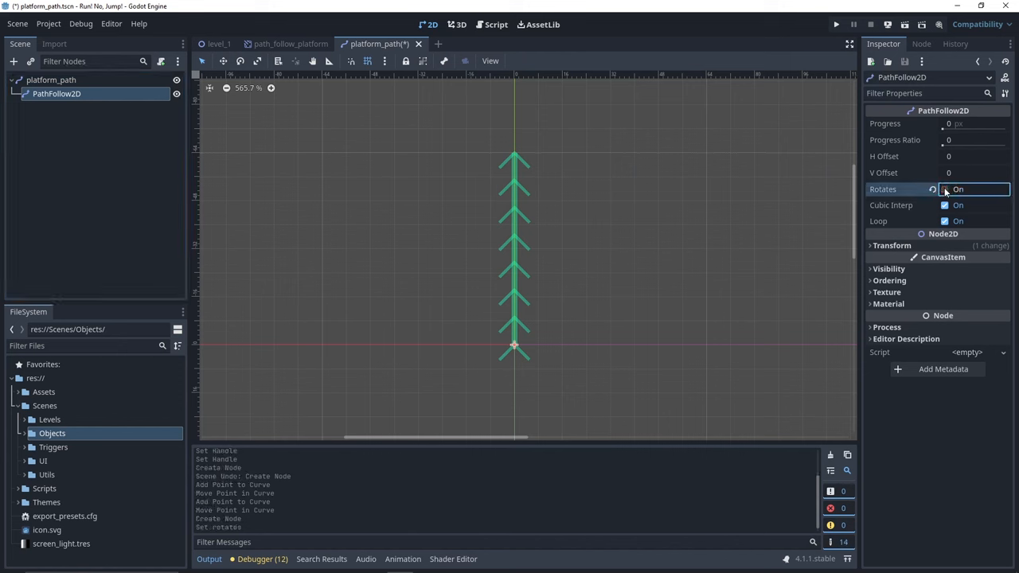
# Turn off Rotates and Loop on the PathFollow2D
pyautogui.click(945, 188)
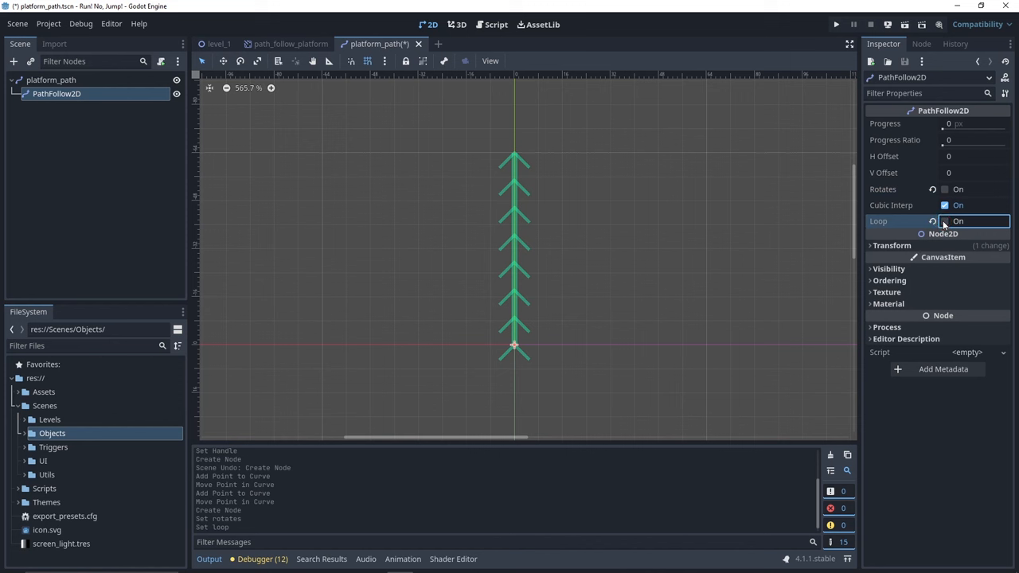
pyautogui.click(944, 221)
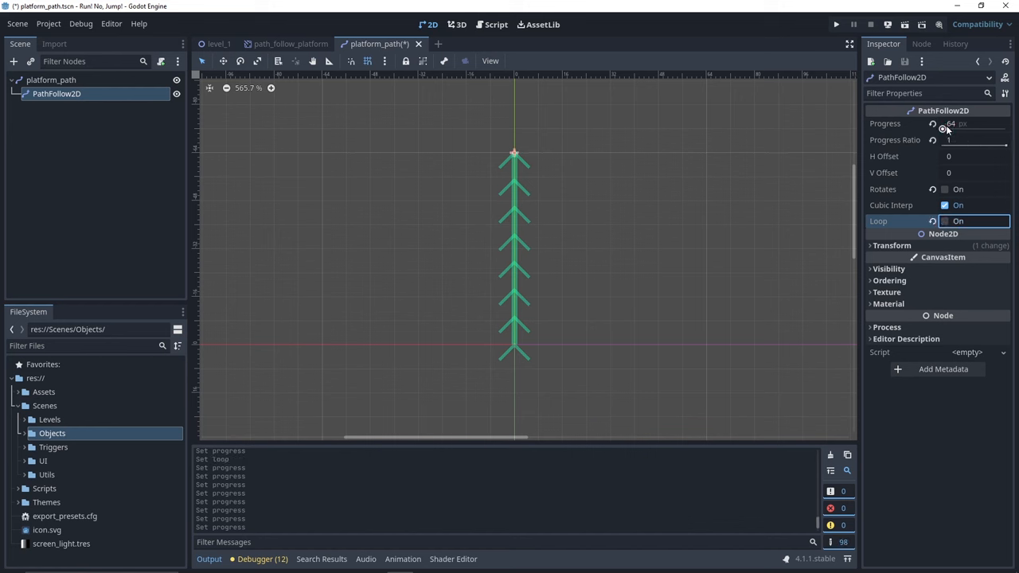
pyautogui.rightClick(57, 93)
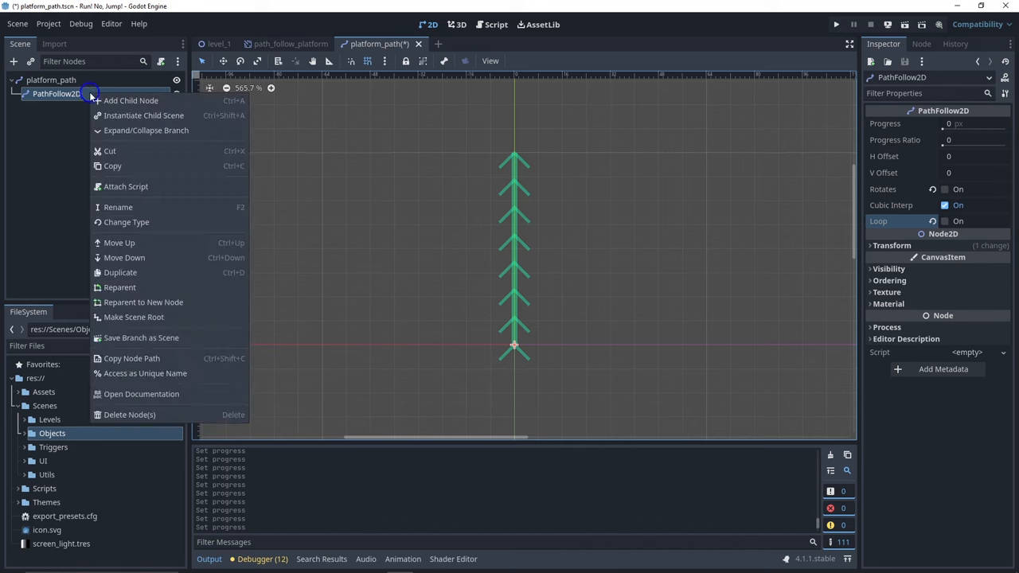
# Instance the path_follow_platform scene as a child of PathFollow2D
pyautogui.click(144, 116)
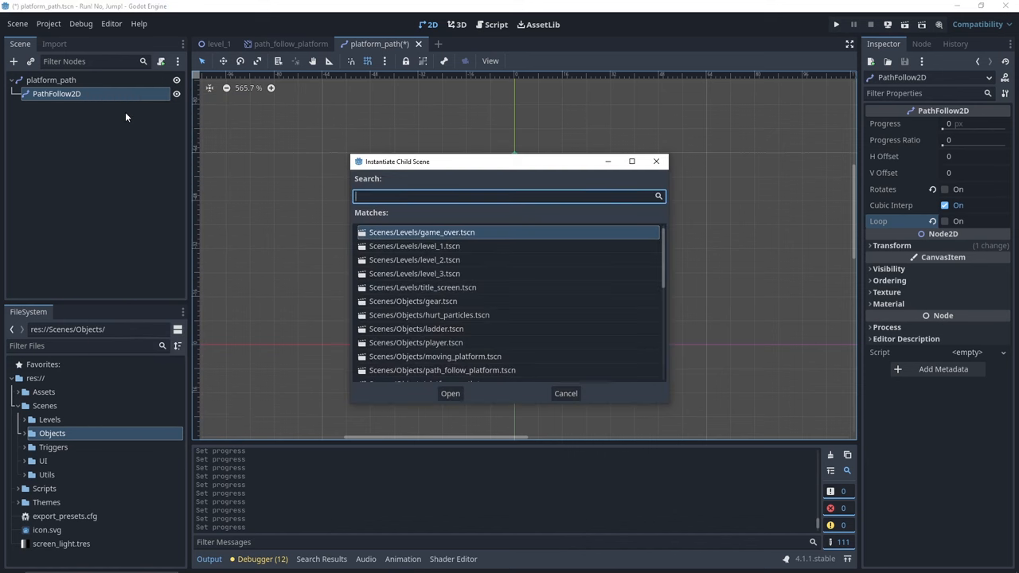
pyautogui.write('path')
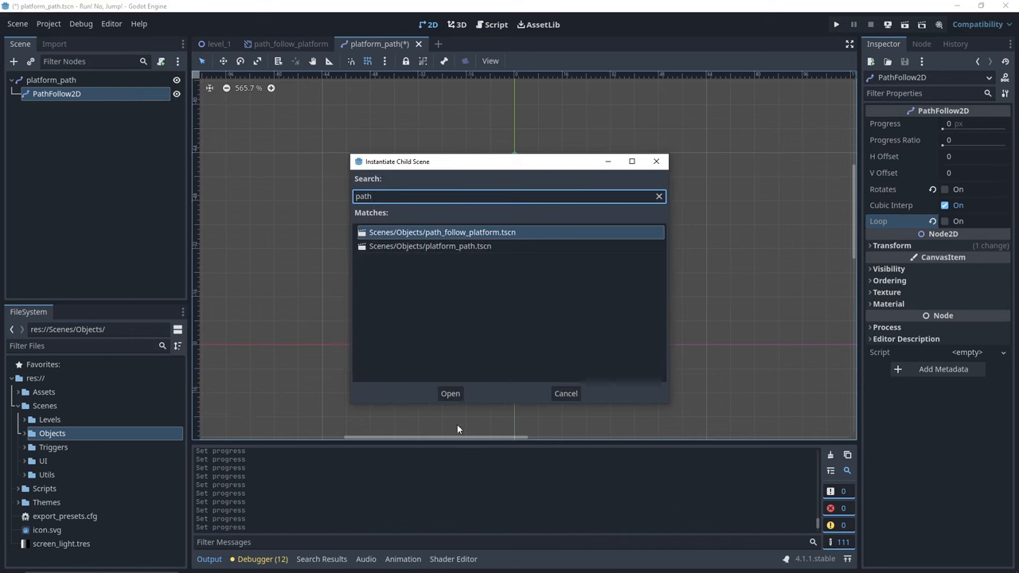
pyautogui.click(450, 393)
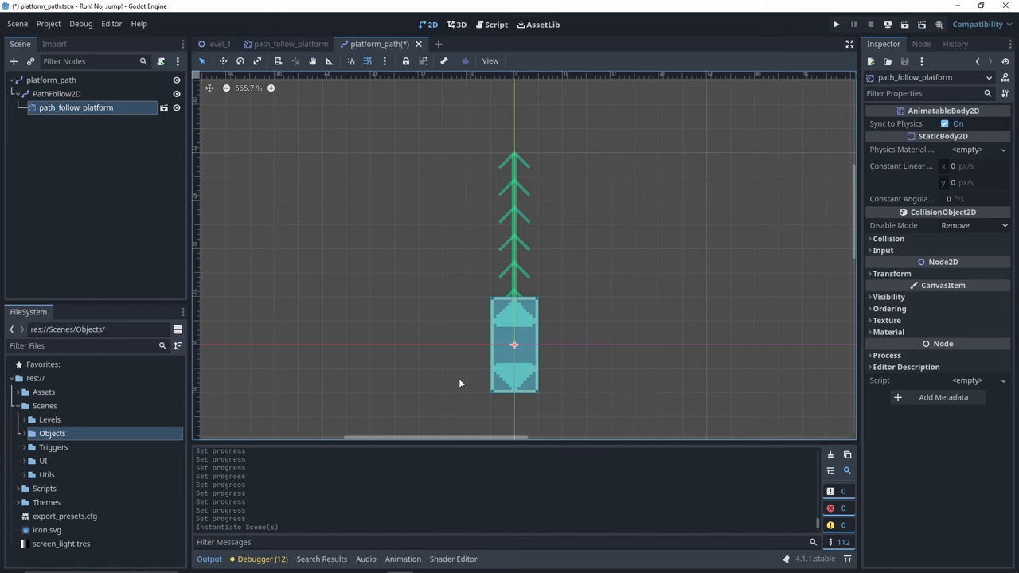
# Revert the PathFollow2D rotation to 0 and toggle the platform's Sync to Physics
pyautogui.click(56, 93)
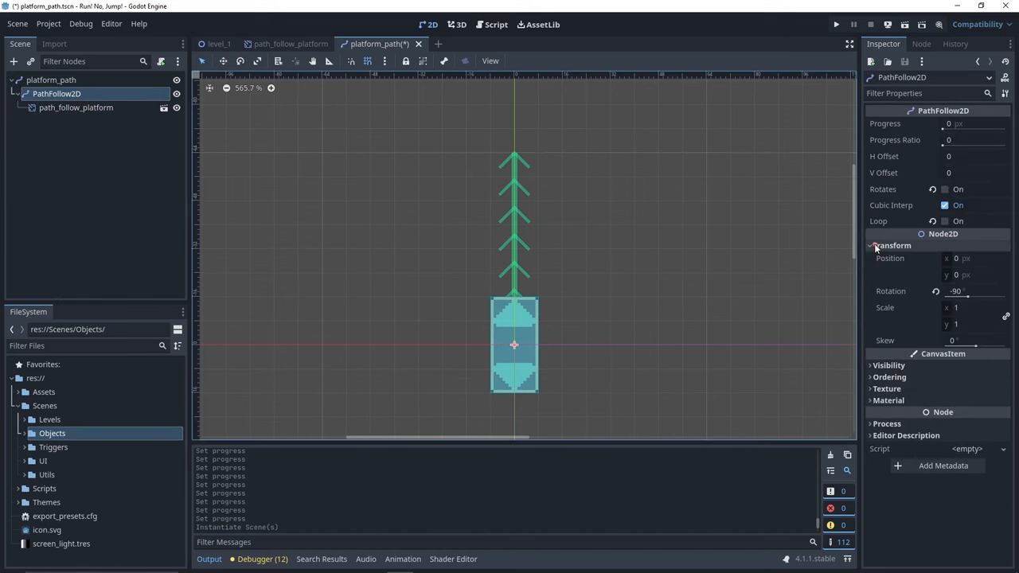
pyautogui.click(935, 290)
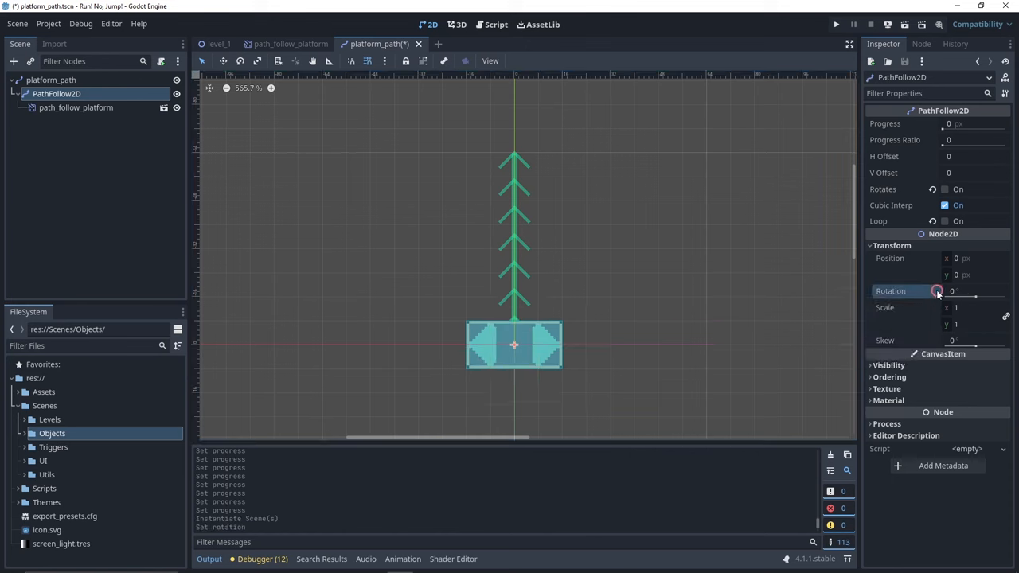
pyautogui.click(76, 107)
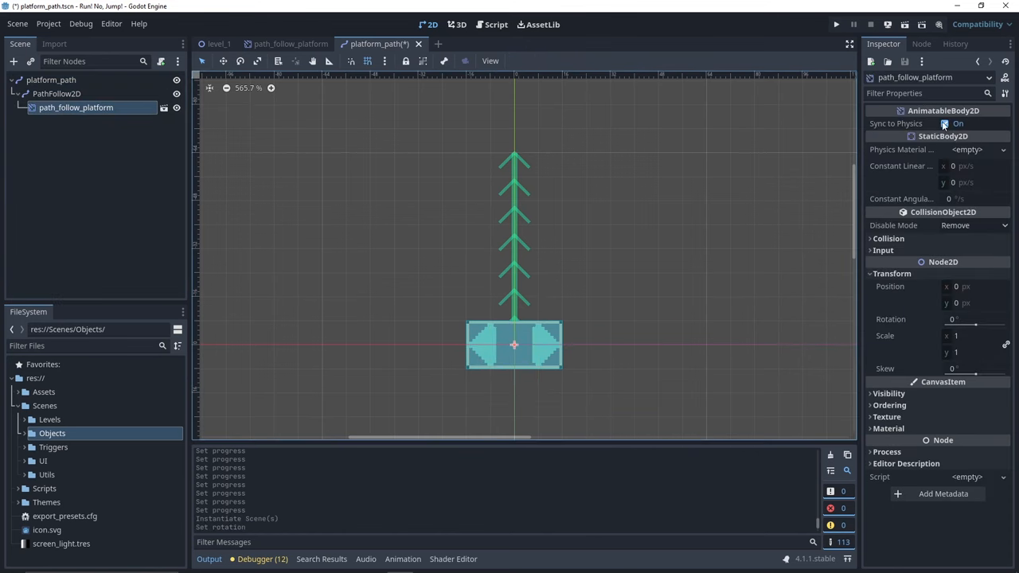
pyautogui.click(289, 44)
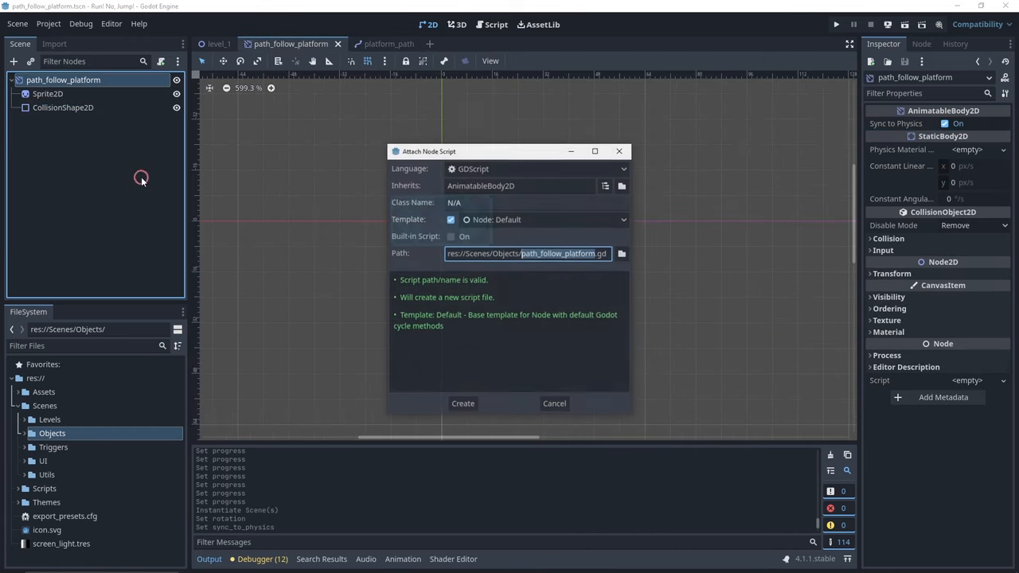
# Create and attach path_follow_platform.gd, saved in the Scripts/Level folder
pyautogui.click(621, 254)
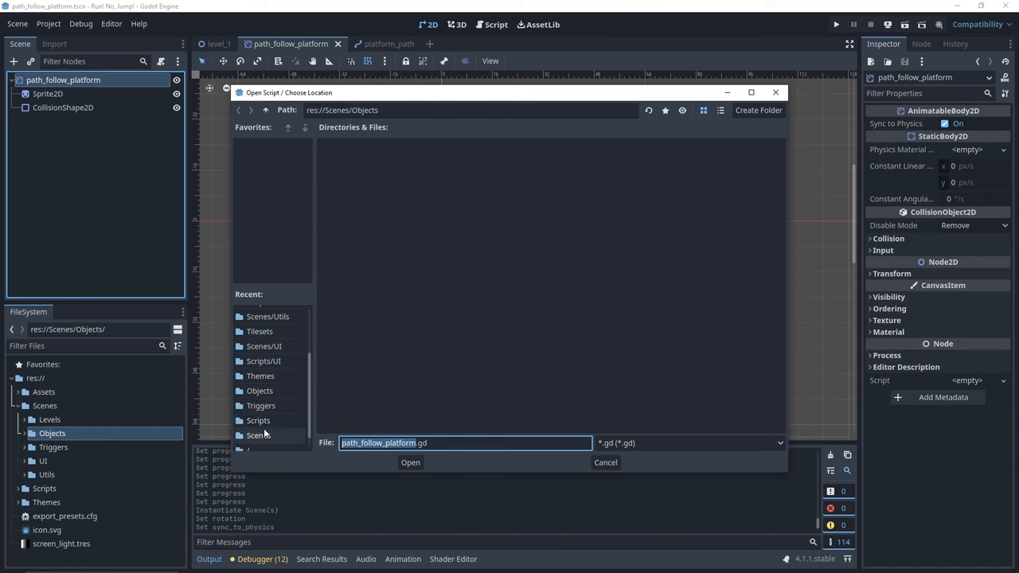
pyautogui.click(410, 462)
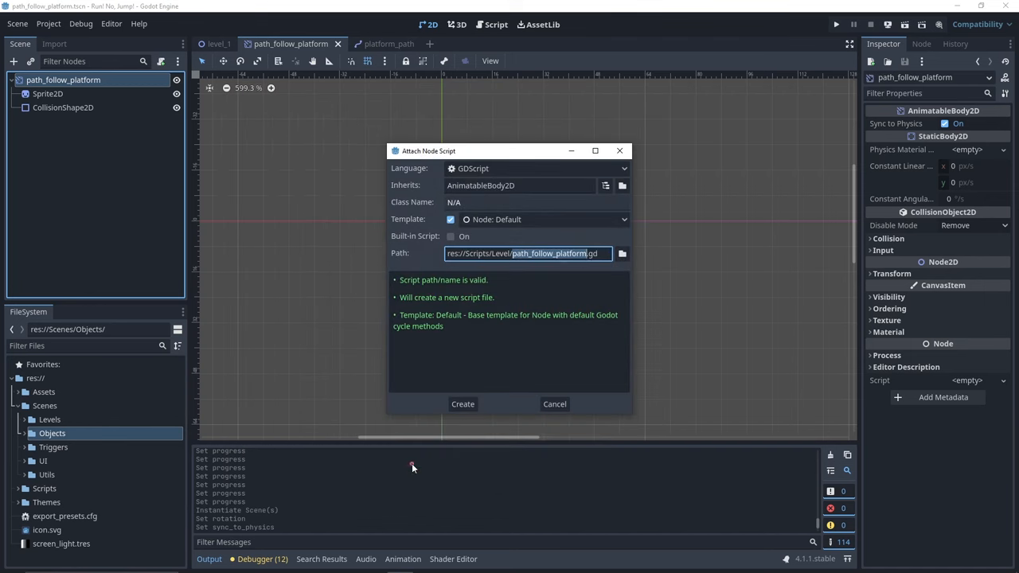
pyautogui.click(463, 403)
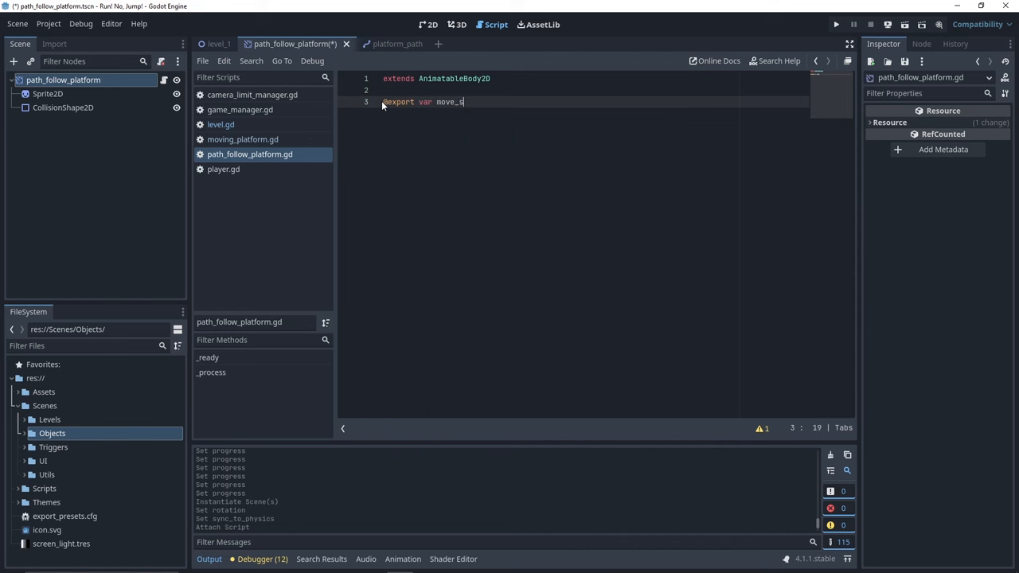
# Declare move_speed = 0.5, onready path_follow: PathFollow2D = get_parent(), and path_direction = 1
pyautogui.write('peed = 0.5')
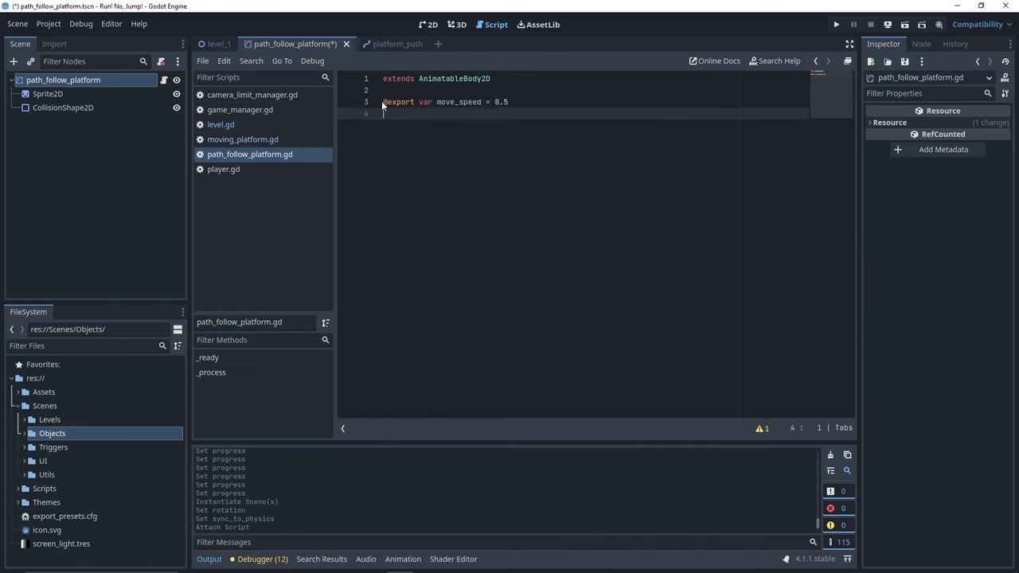
pyautogui.write('@onready var')
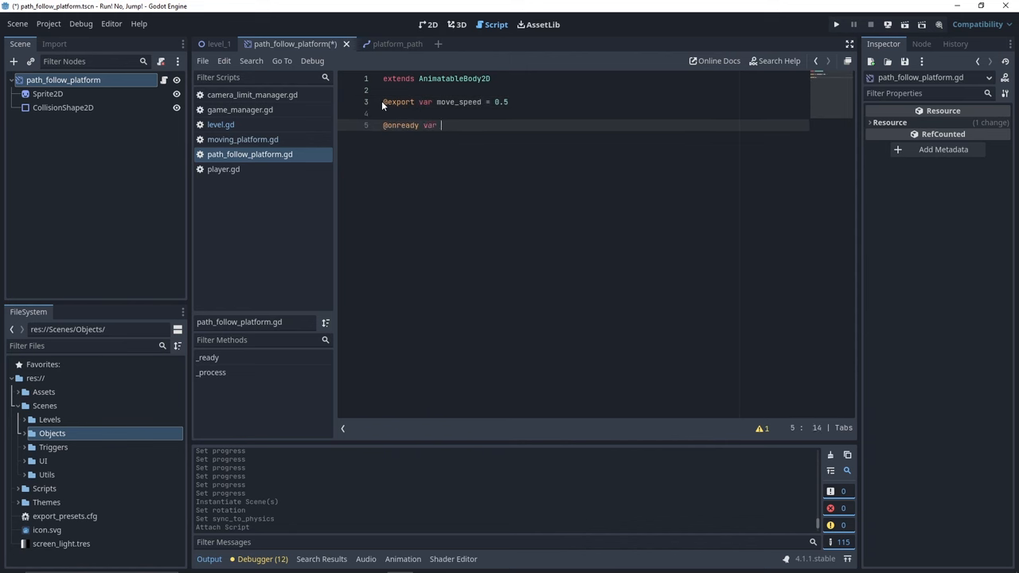
pyautogui.write('path_follow')
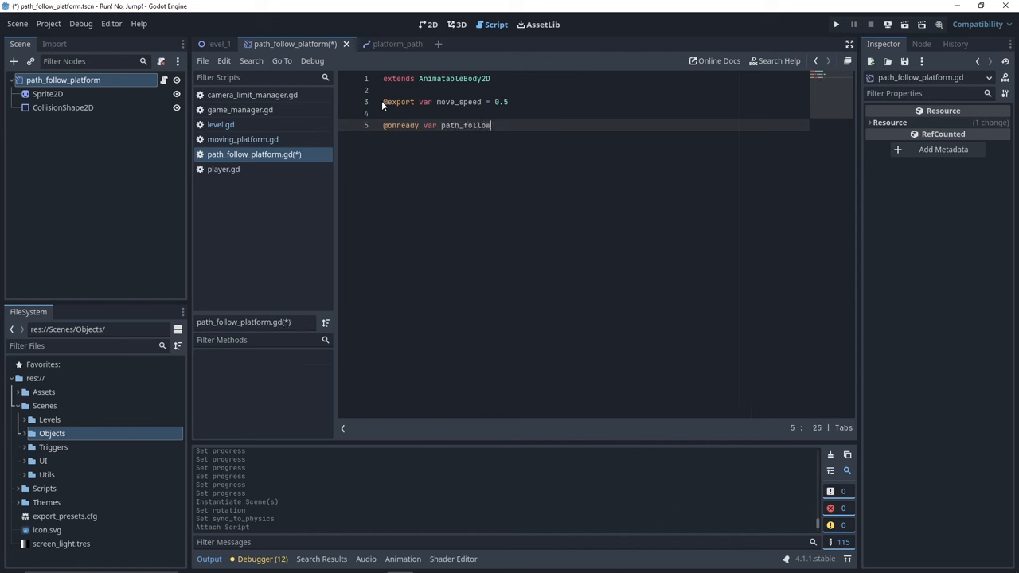
pyautogui.write(': PathFollow2D = get_parent(')
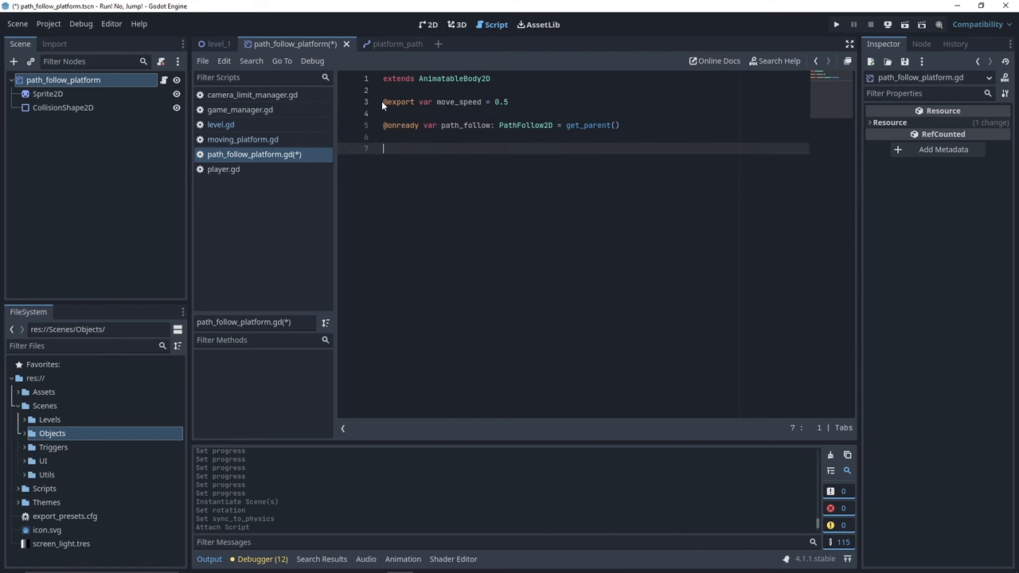
pyautogui.write('var path_direct')
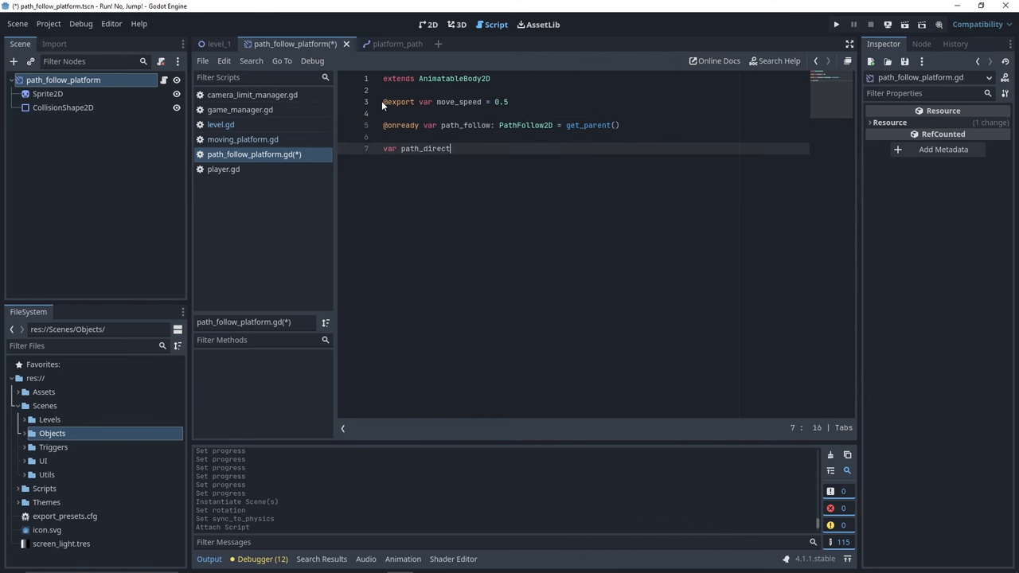
pyautogui.write('ion = 1')
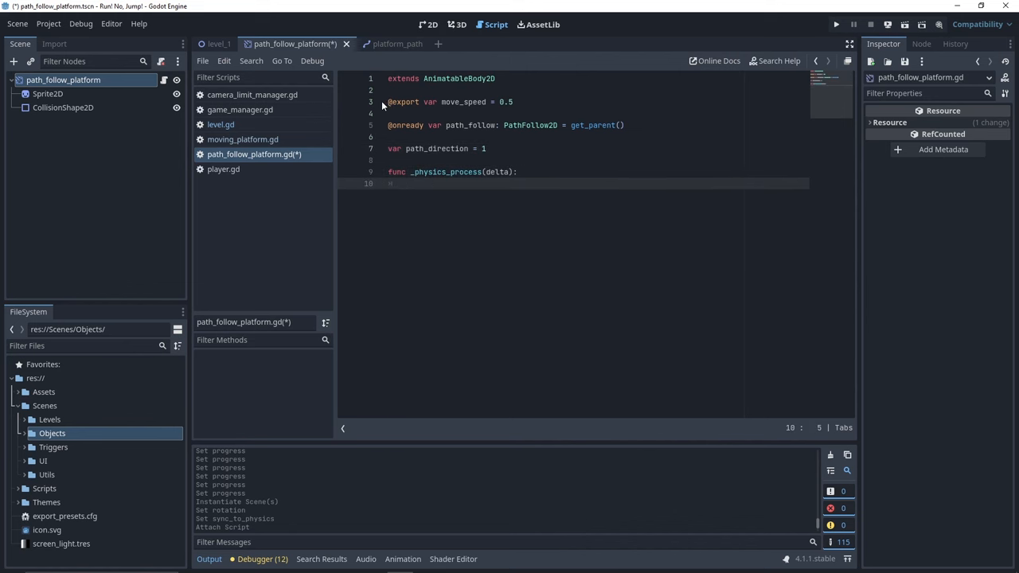
# Advance path_follow.progress by move_speed * path_direction and check new_progress_ratio for path ends
pyautogui.write('path_follow.progress += move')
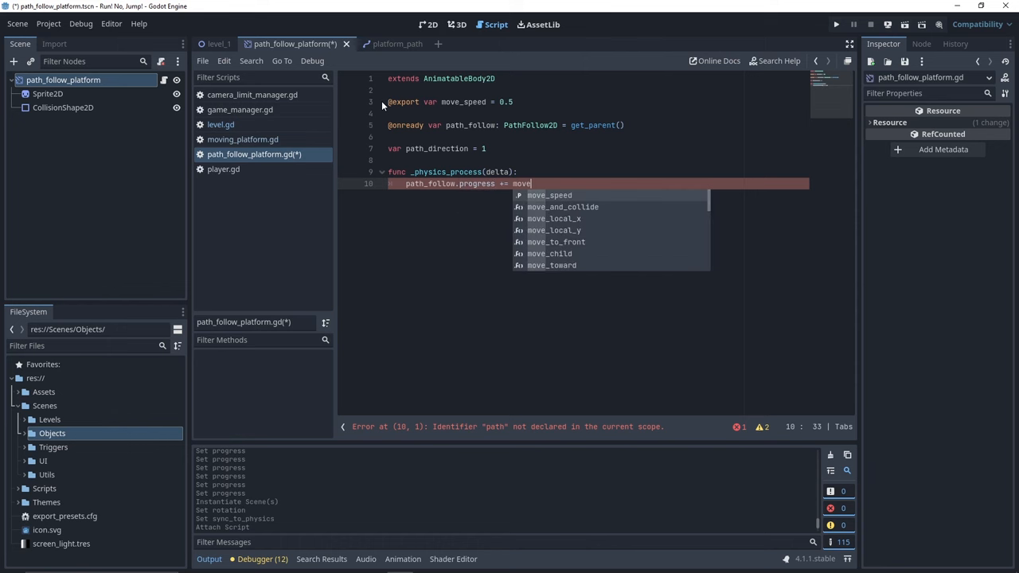
pyautogui.write('_speed * path_direction')
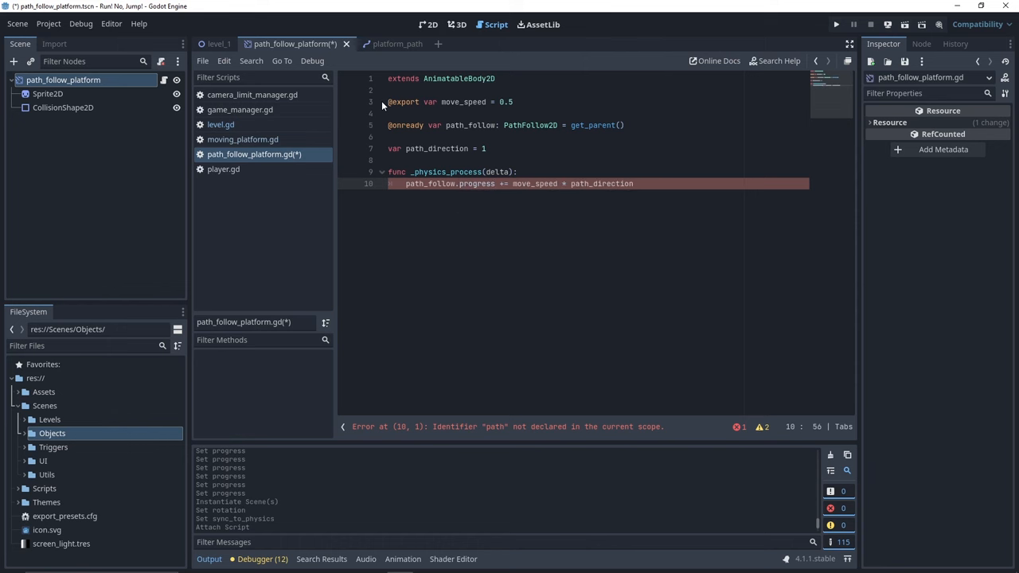
pyautogui.write('var new_progr')
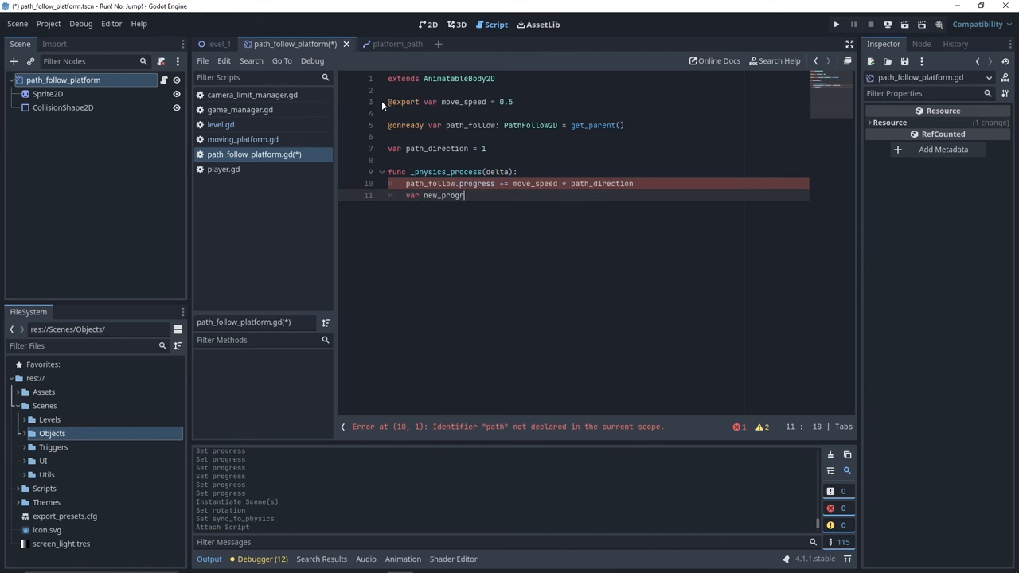
pyautogui.write('new_progress_ratio = path_follow.progress_ratio')
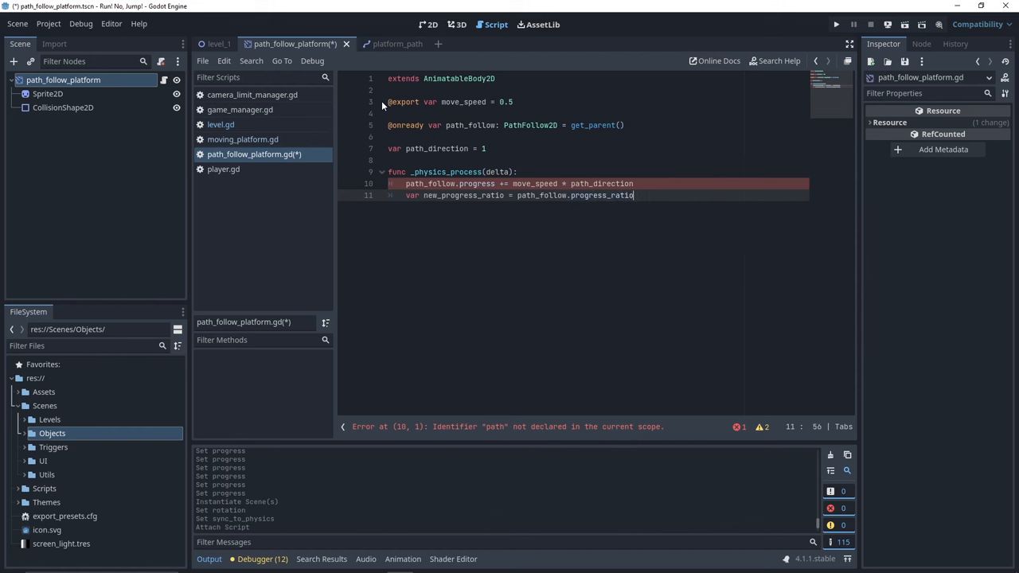
pyautogui.write('if new_progress_ratio == 0 || new_progress_ratio == 1:')
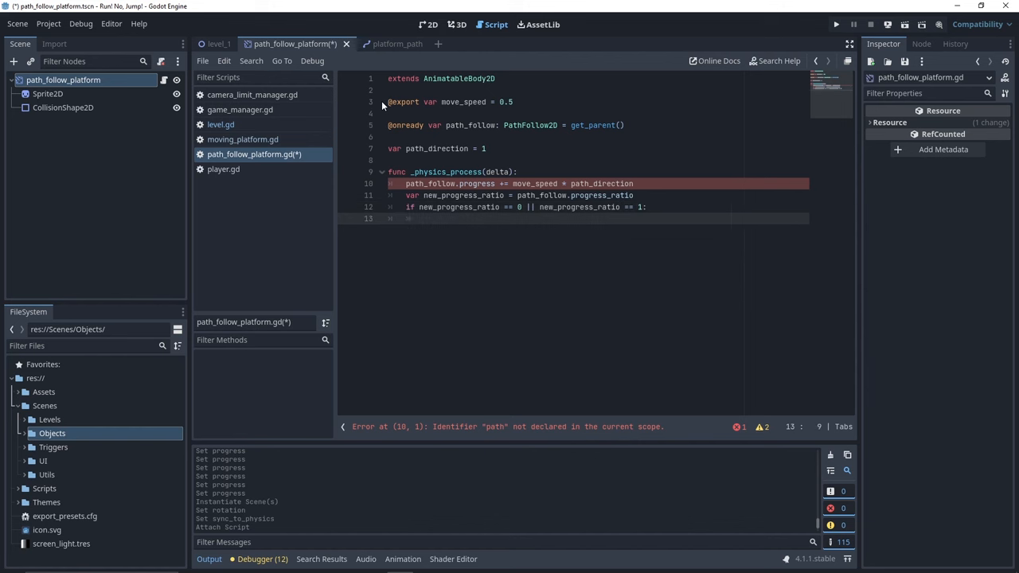
pyautogui.write('path_direction')
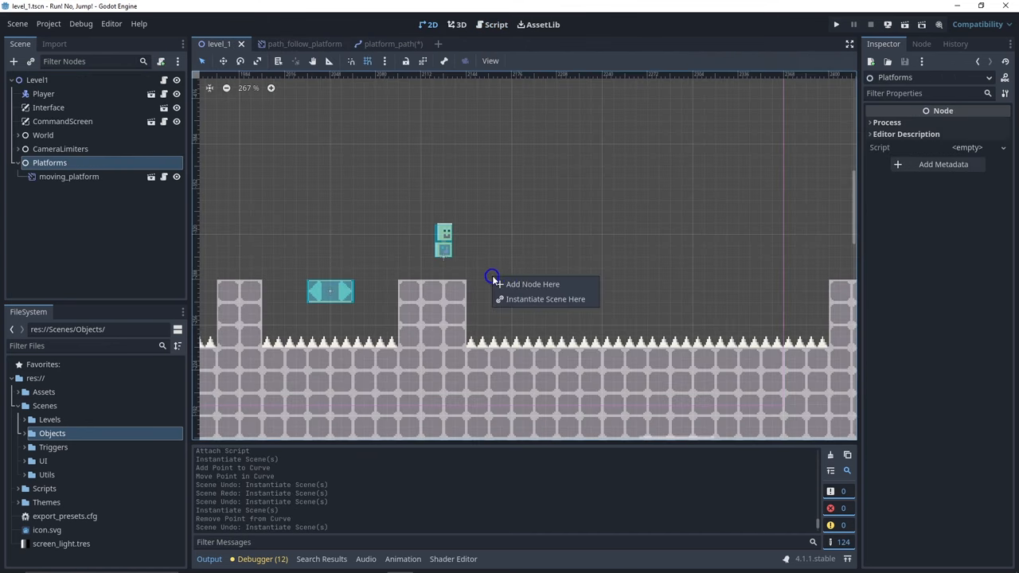
# Instantiate platform_path.tscn into level_1 under Platforms and run the project to test
pyautogui.click(544, 299)
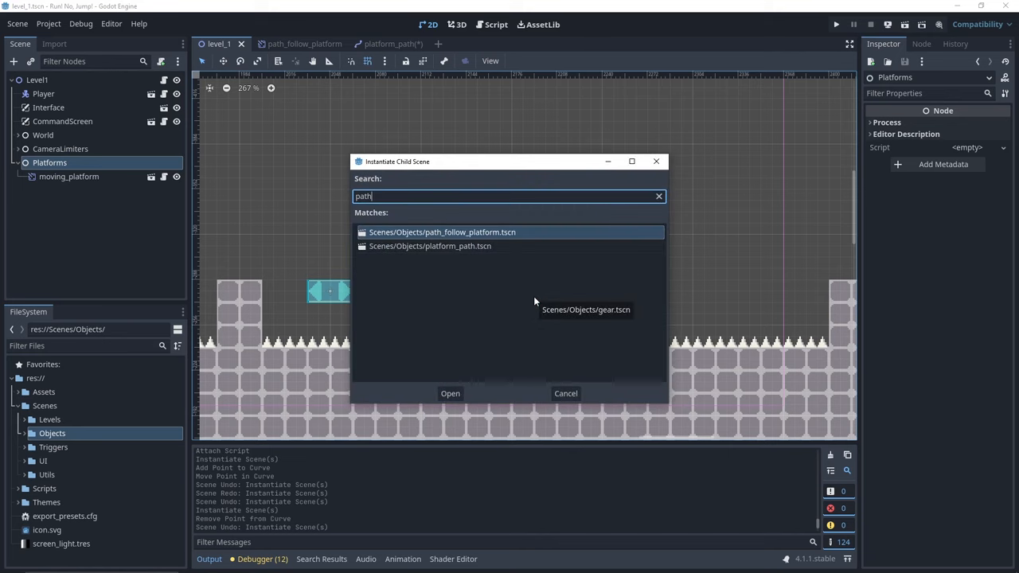
pyautogui.click(450, 394)
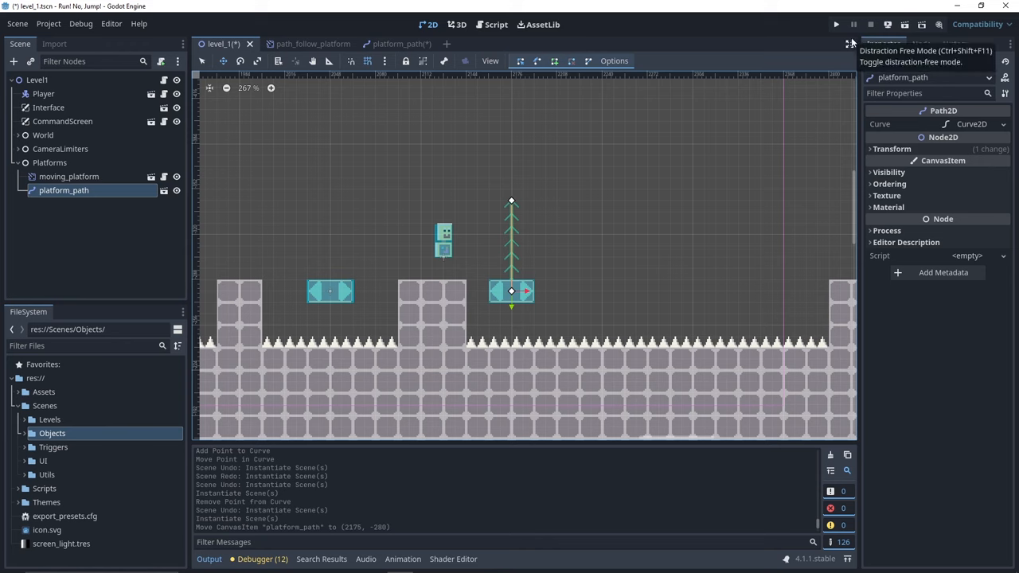
pyautogui.click(836, 24)
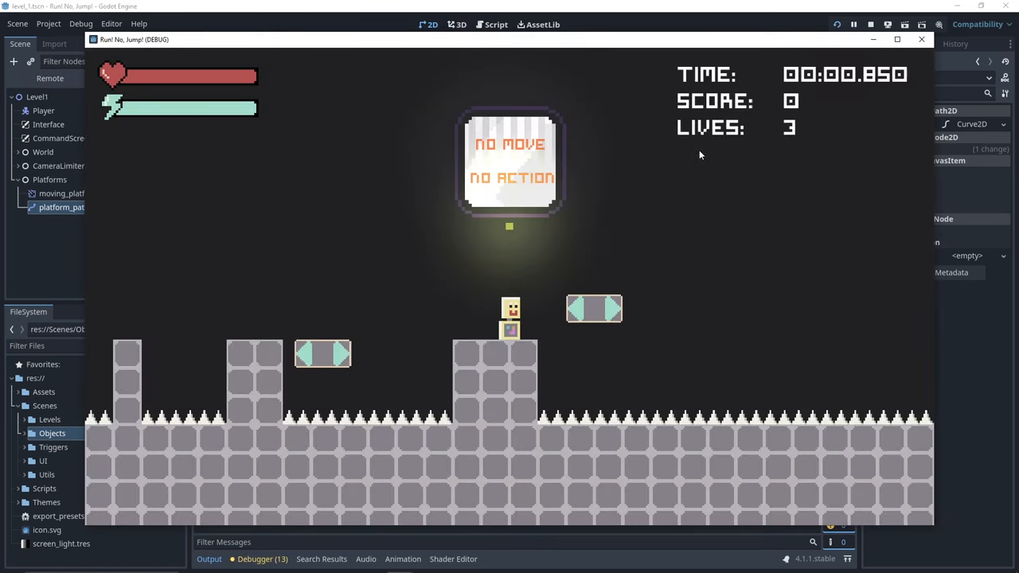